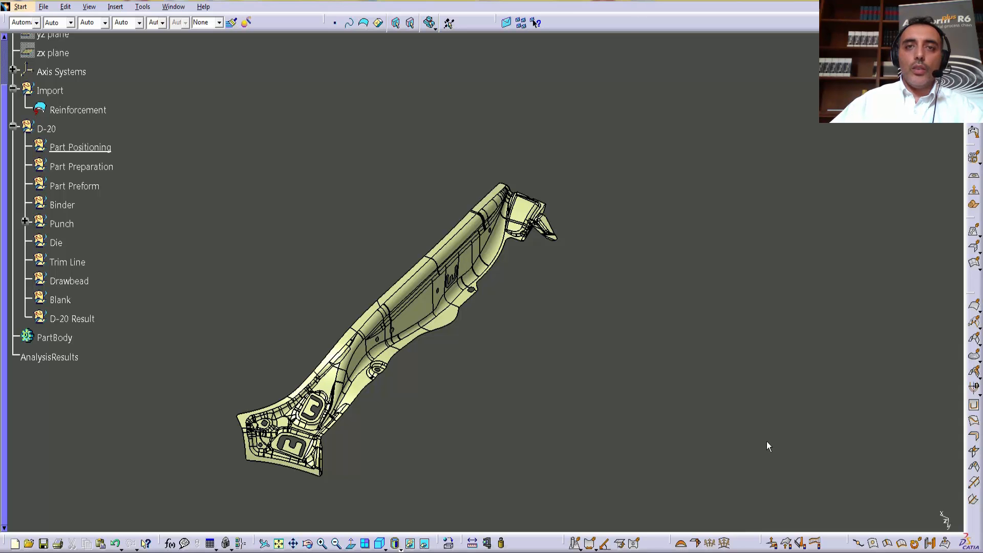
mouse_move(964, 175)
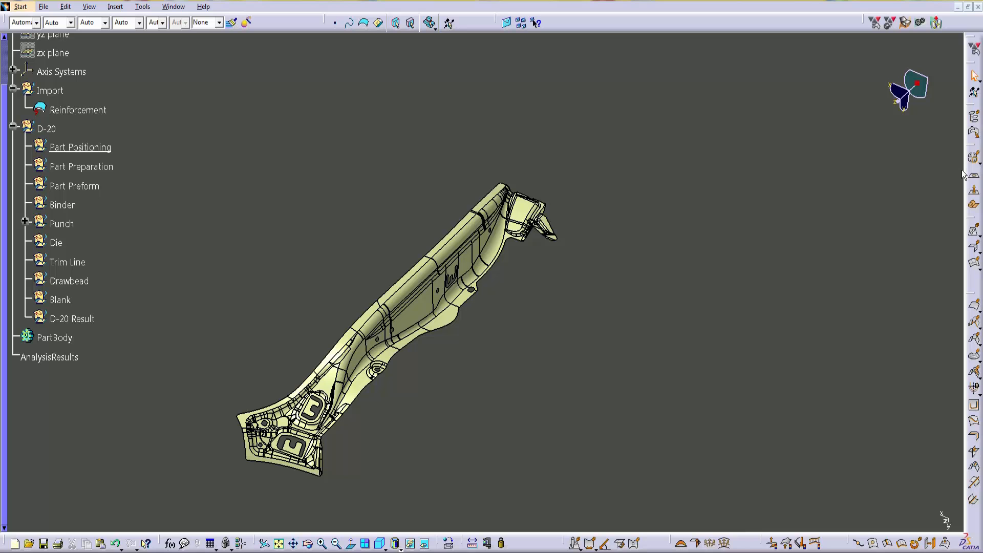
Create Positioning.1 holding the reinforcement as primary part PartInPrimary.3 under D-20
left_click(79, 147)
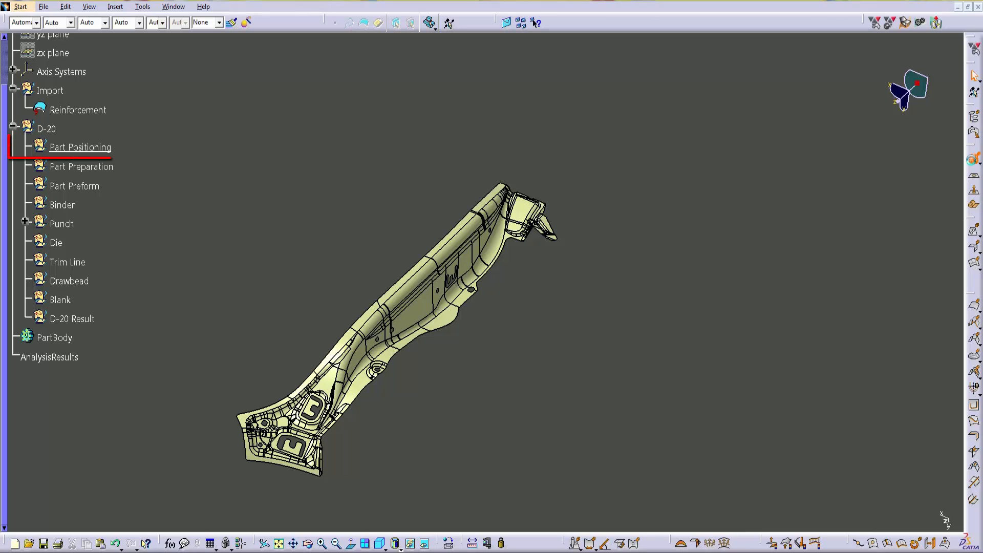
double_click(80, 146)
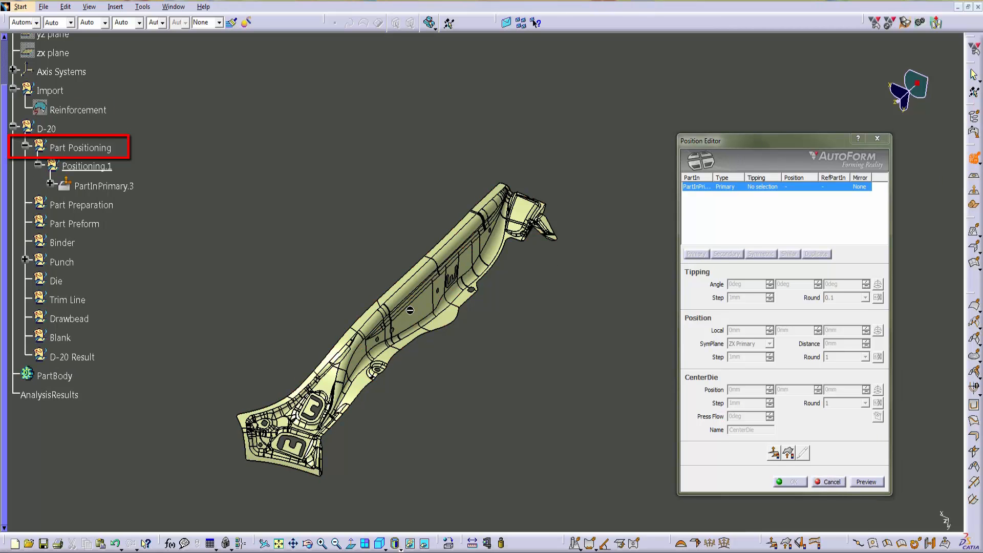
Adjust the tipping rotation angle, add flow direction, symmetry copy and die centre 0,-101,0
right_click(753, 187)
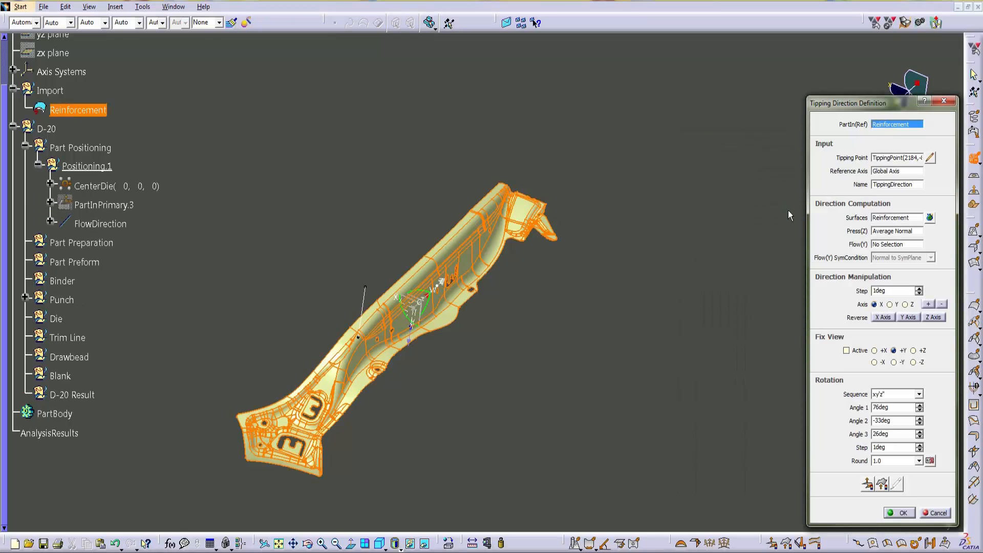
triple_click(892, 407)
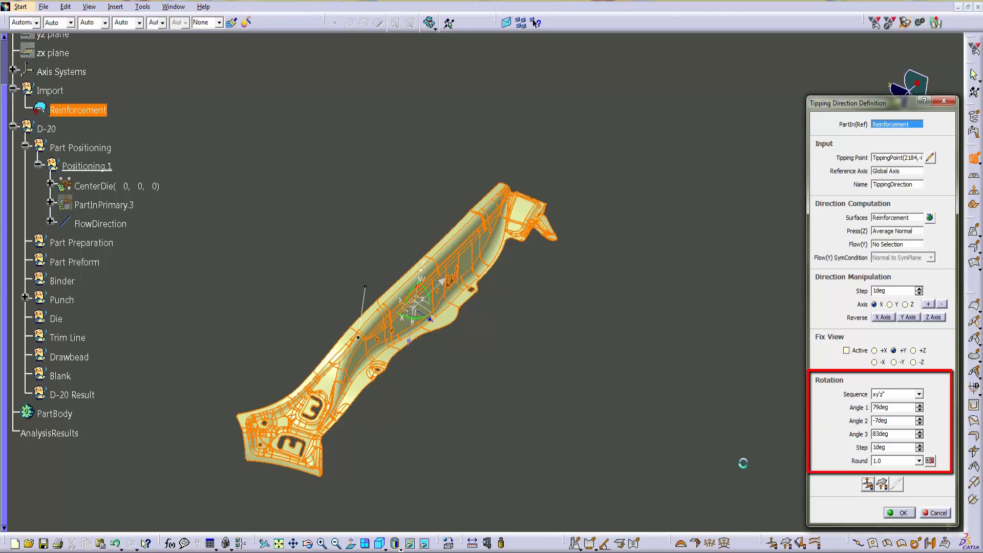
left_click(899, 512)
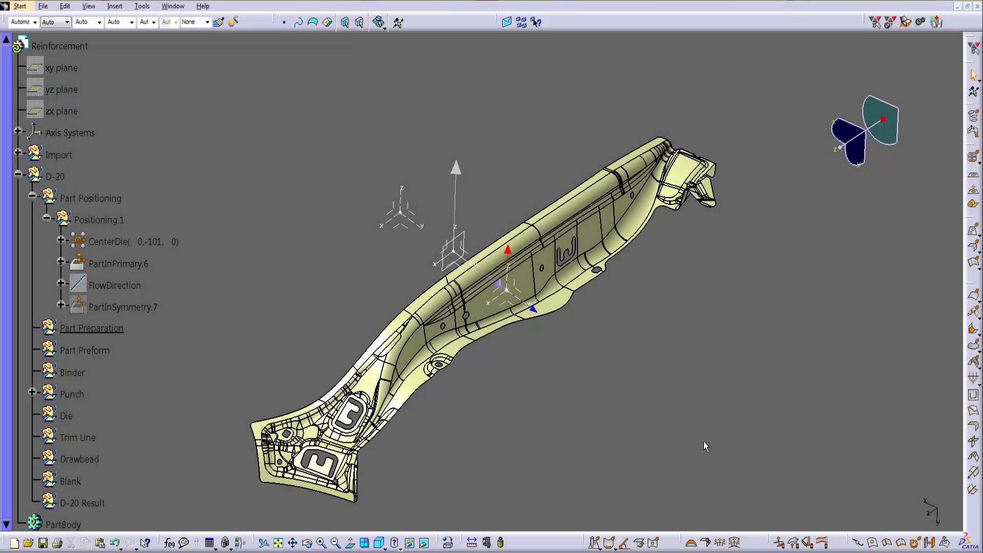
List remaining holes 12–22, set fill mode for all and produce the HoleFill surface
left_click(91, 328)
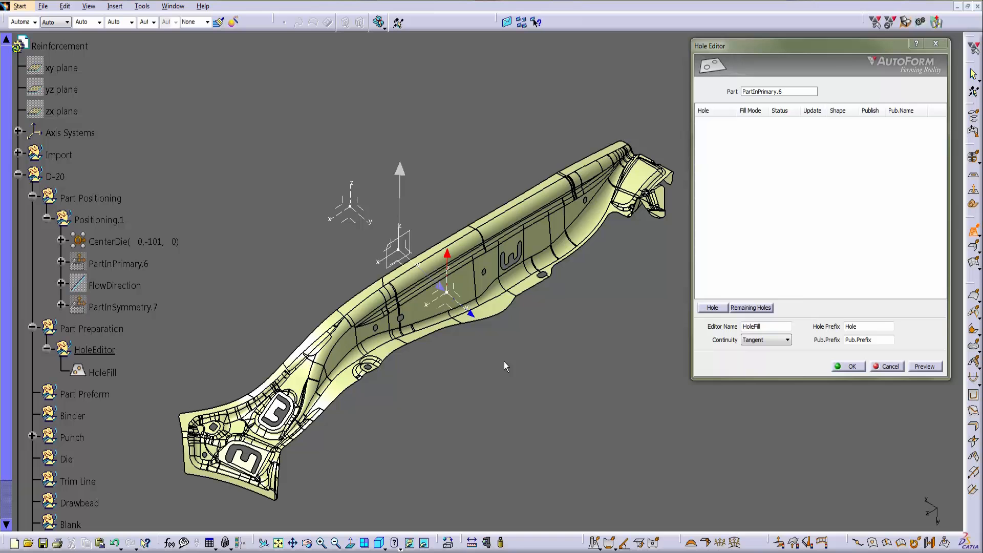
left_click(924, 367)
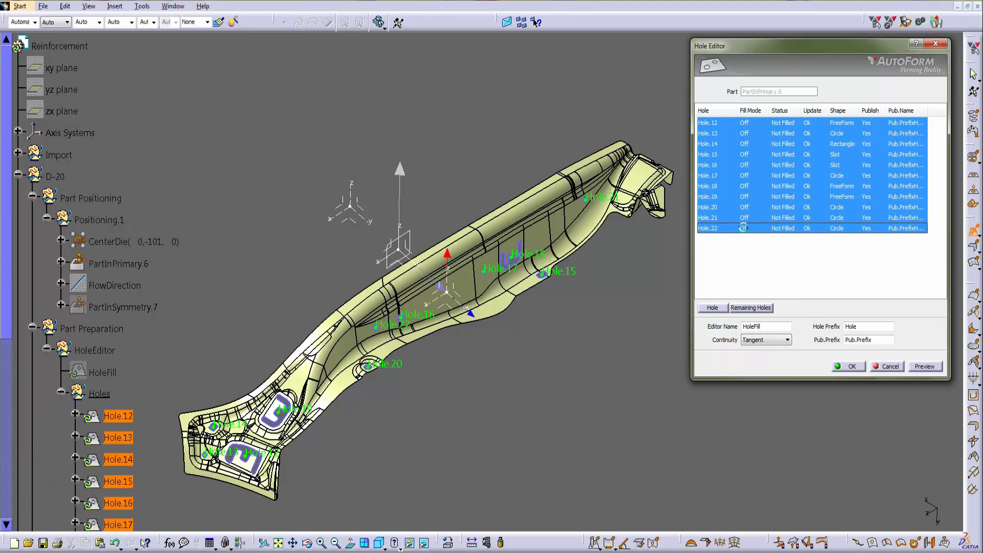
right_click(745, 227)
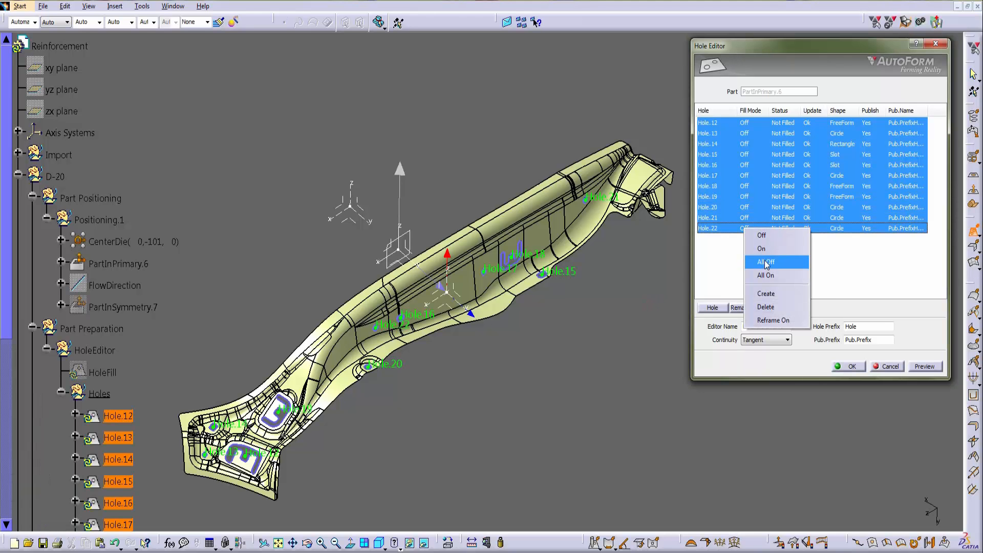
left_click(766, 262)
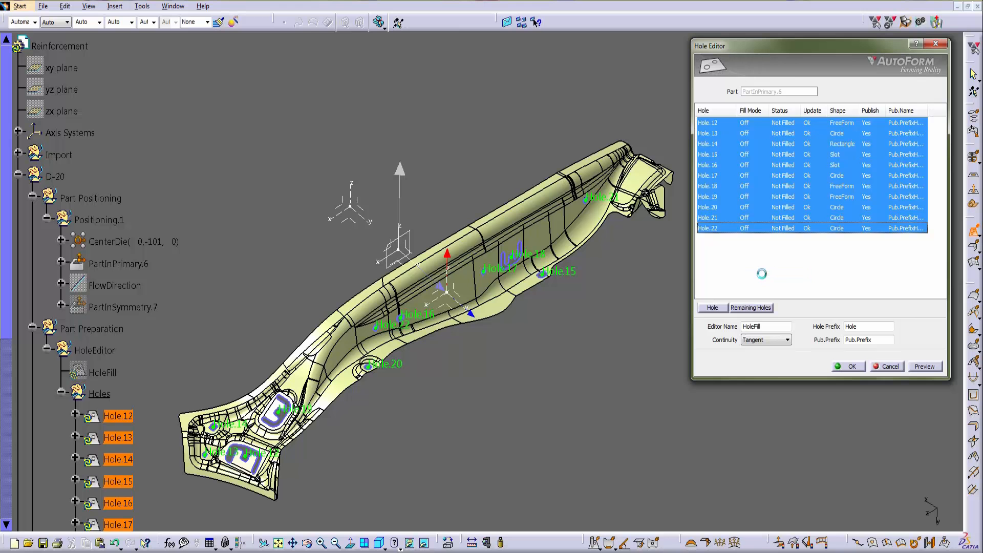
left_click(924, 366)
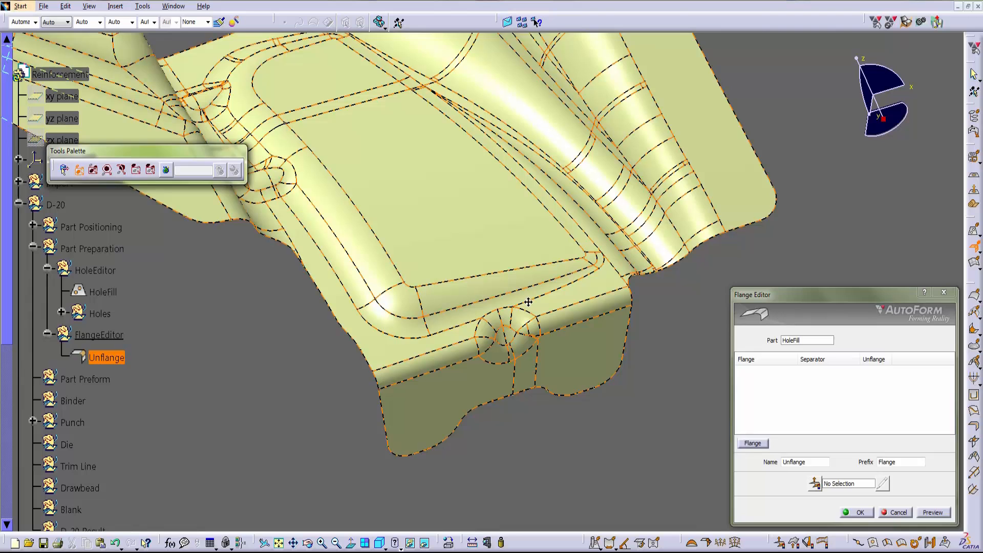
Define Flange.3 and Flange.4 with composite-guide separators on the flange edges and unfold them
right_click(803, 371)
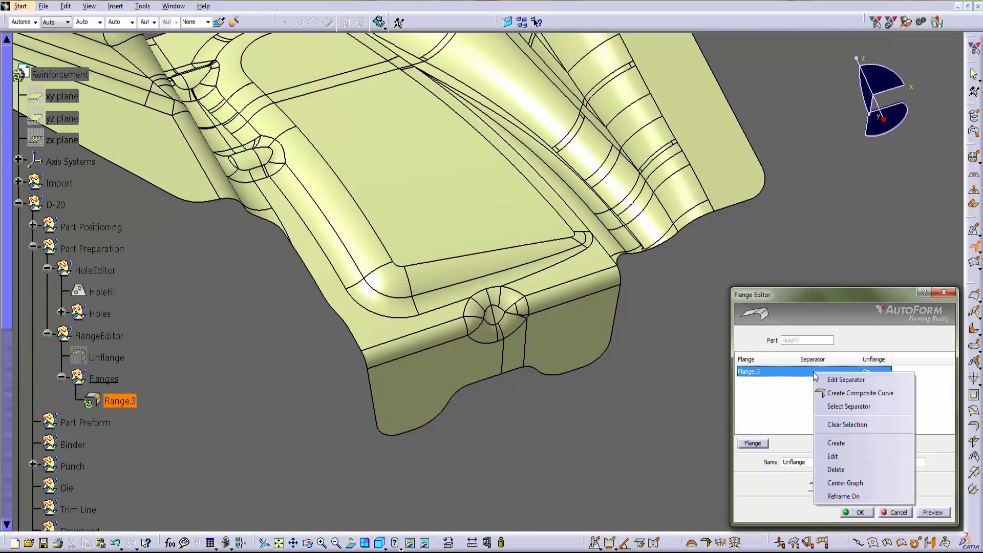
left_click(861, 392)
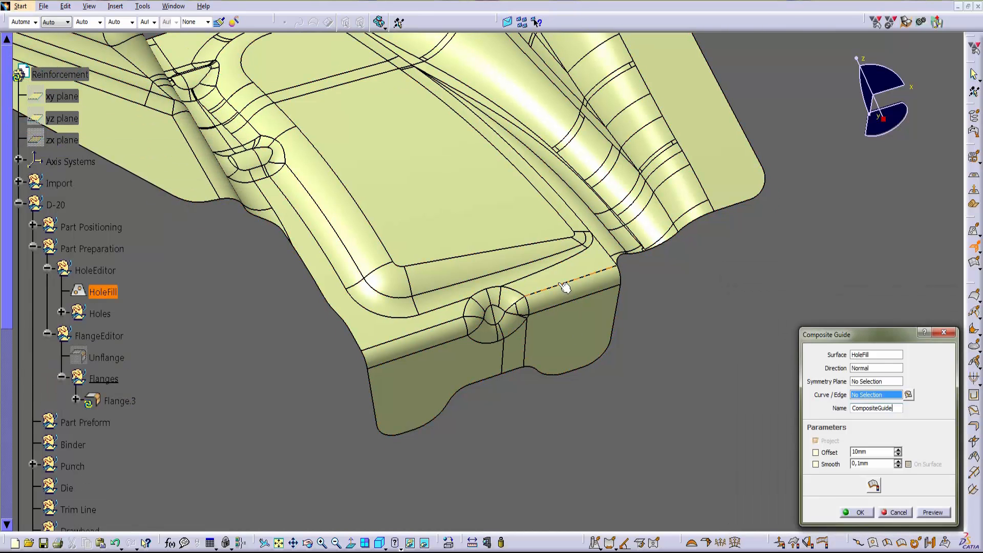
left_click(570, 276)
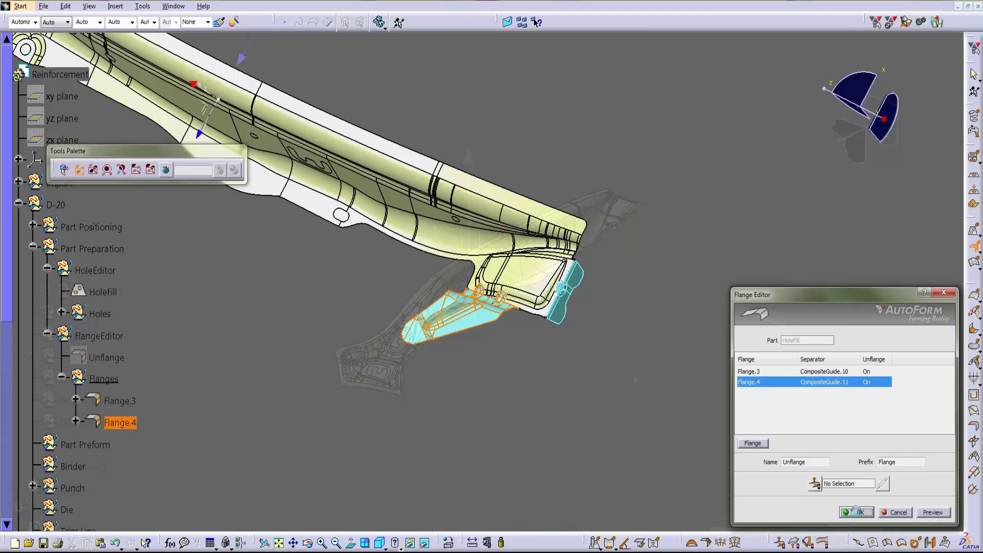
left_click(857, 512)
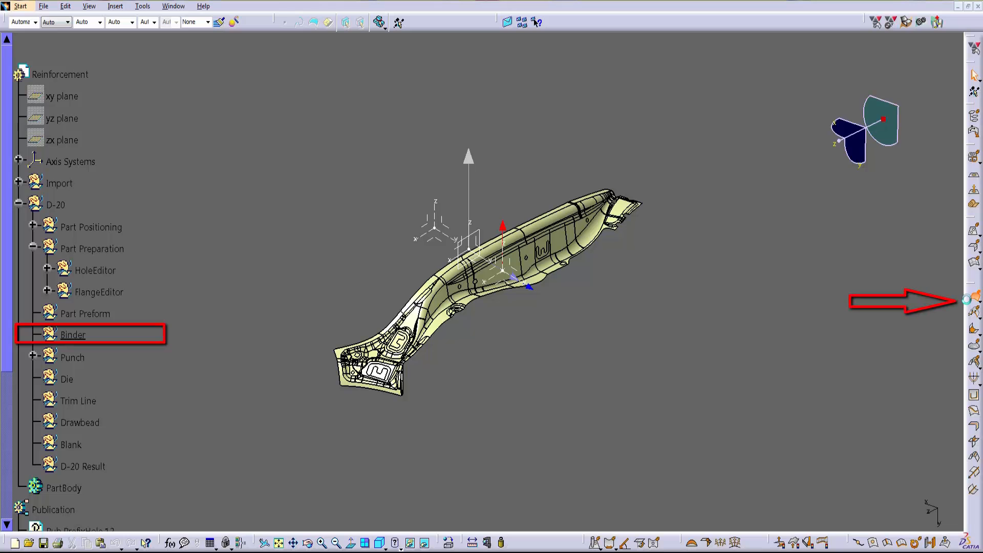
Add BinderProfileSurface.1 with LCL main profile, L cross profile and curvature continuity
double_click(73, 334)
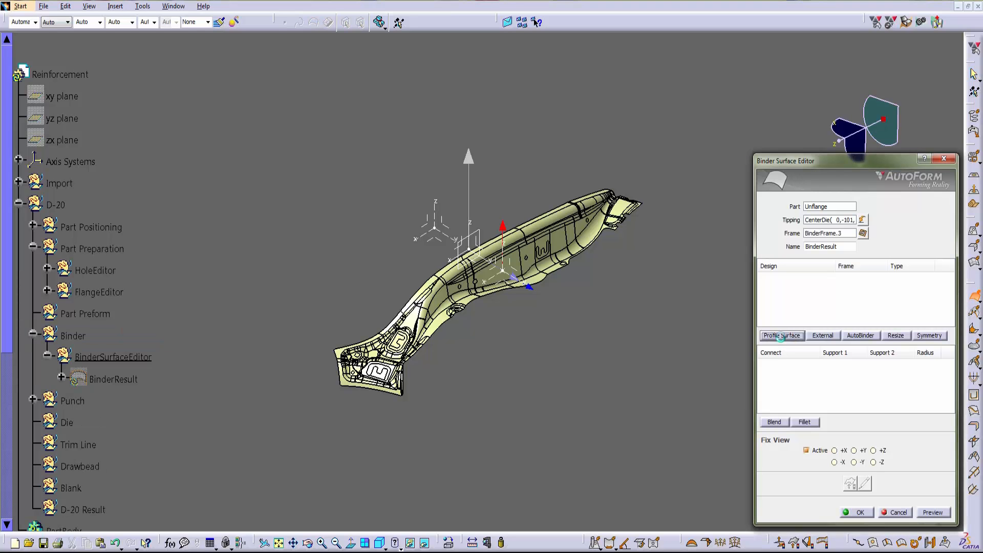
left_click(782, 335)
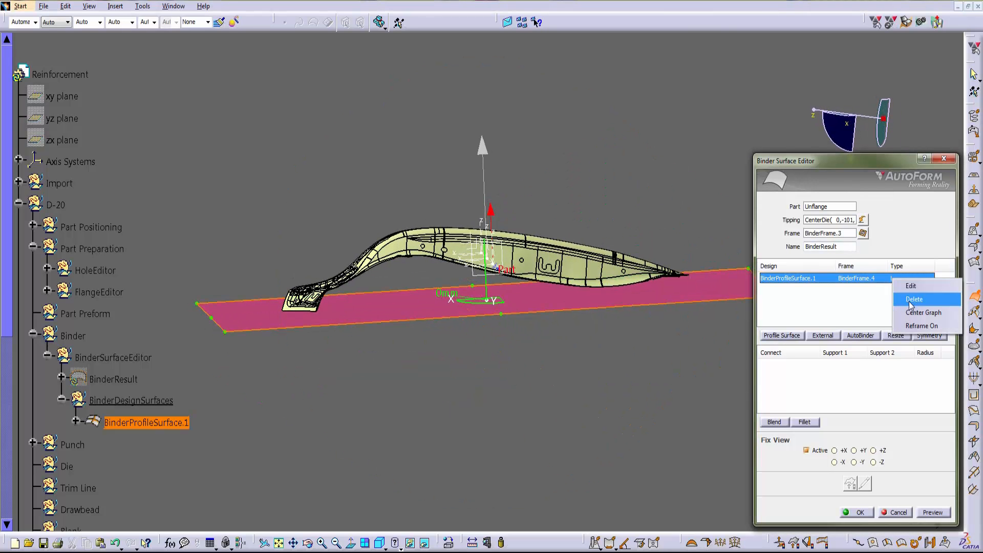
left_click(911, 286)
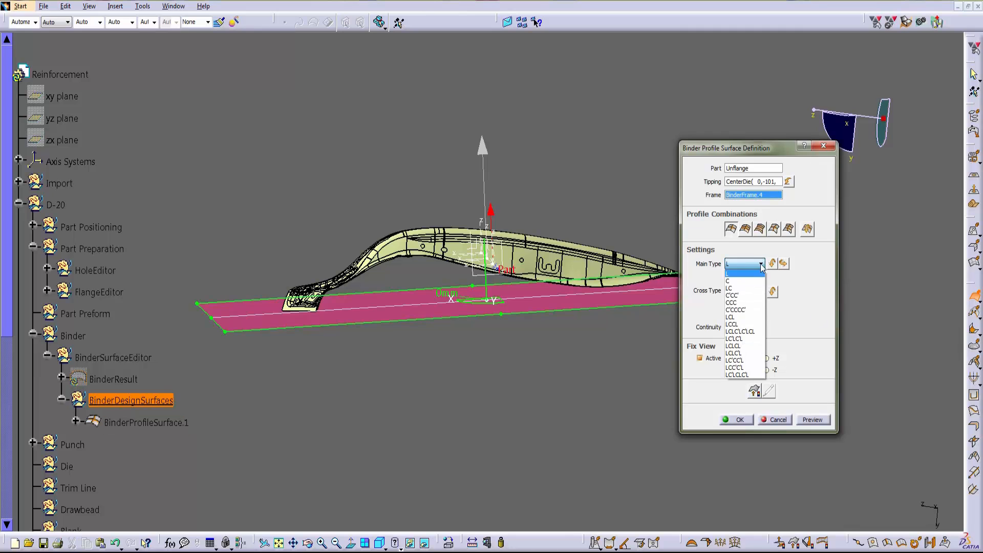
left_click(731, 316)
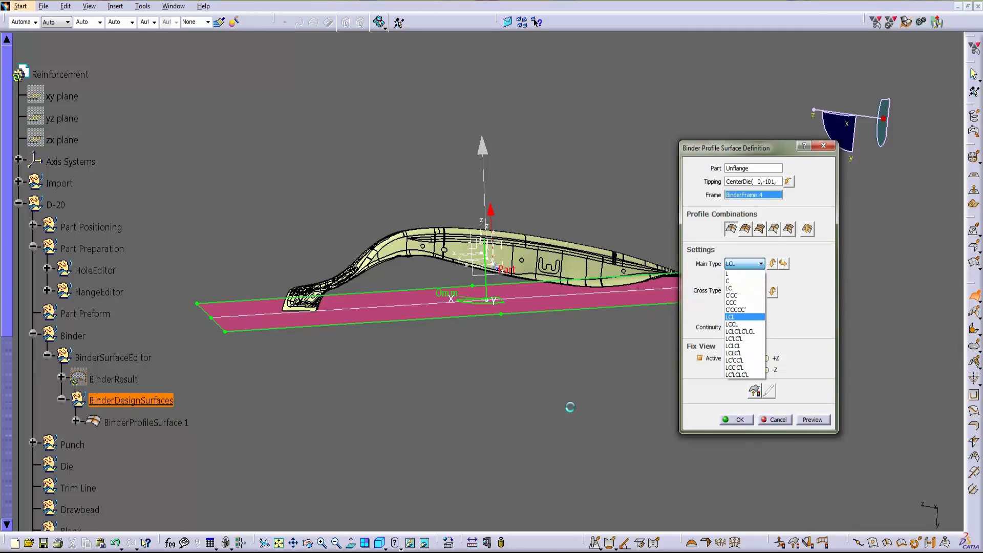
left_click(732, 317)
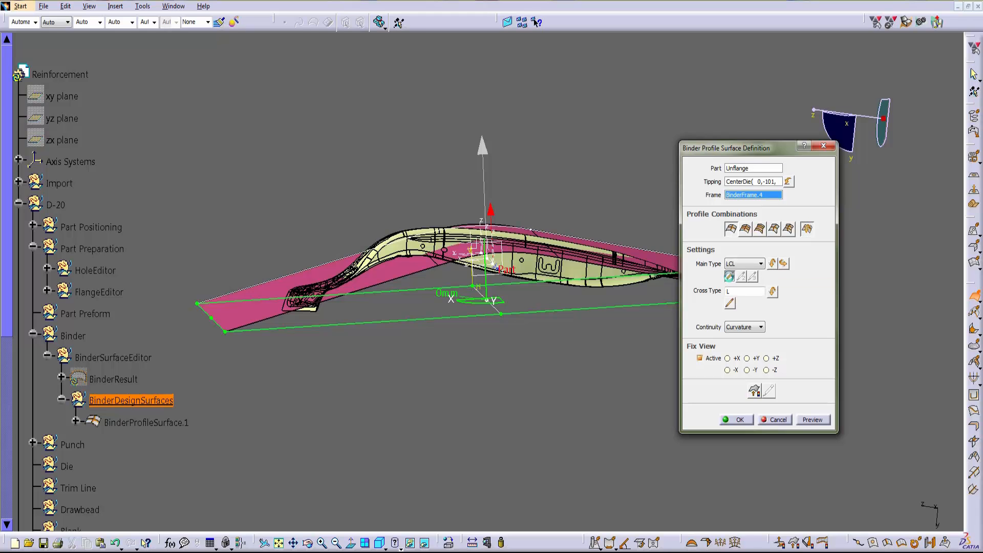
left_click(747, 358)
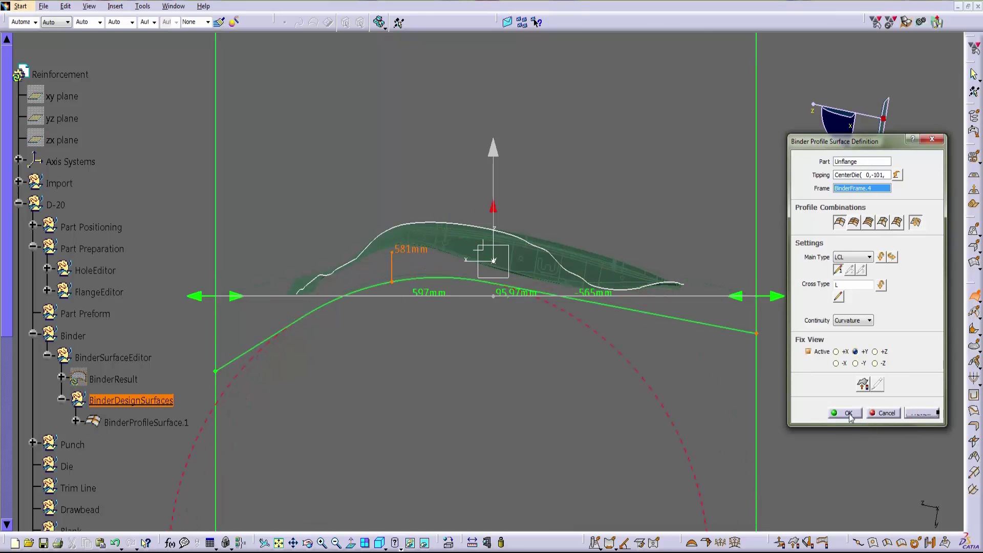
left_click(847, 413)
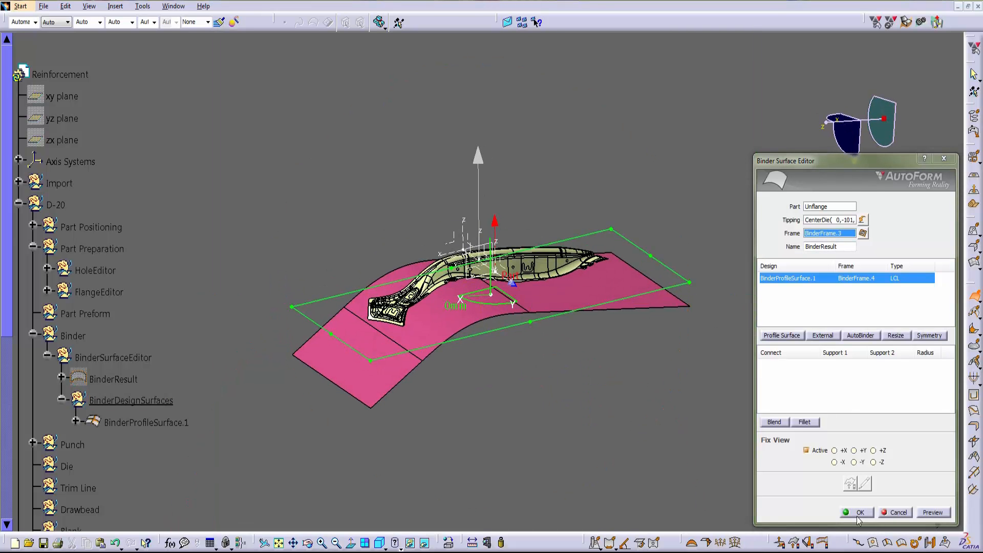
left_click(860, 512)
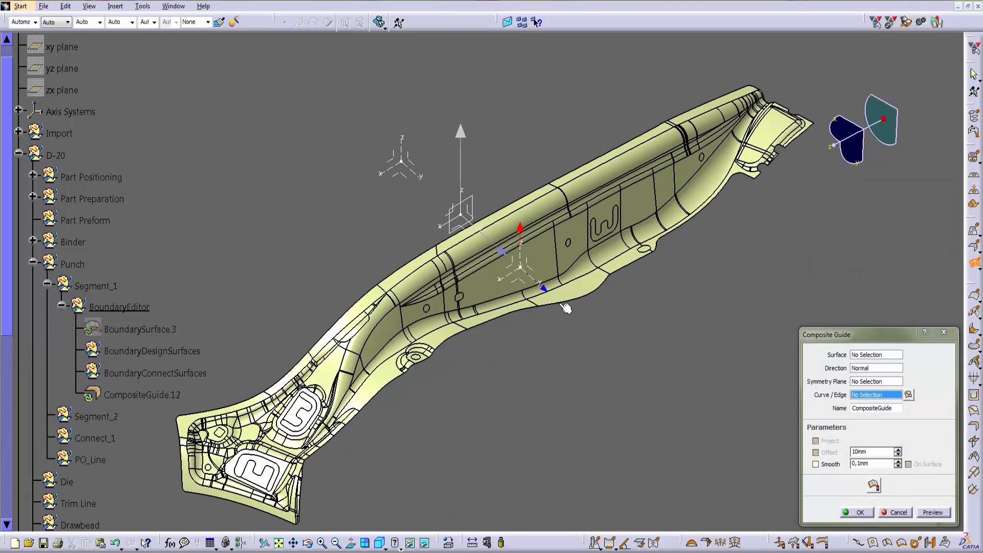
Create CompositeGuide.12 on the Unflange edge and join linear 55mm/10mm addendum extrapolations along it
left_click(546, 308)
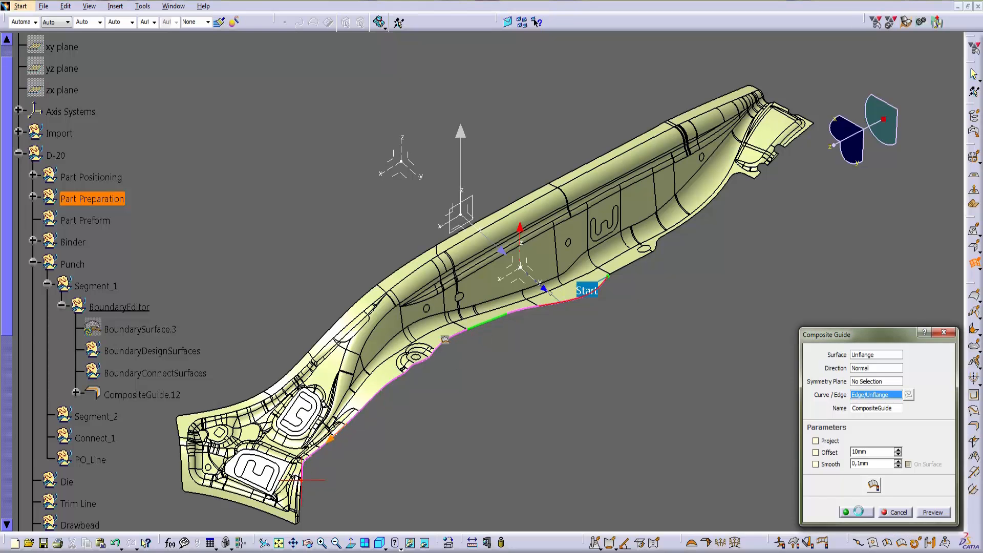
left_click(847, 512)
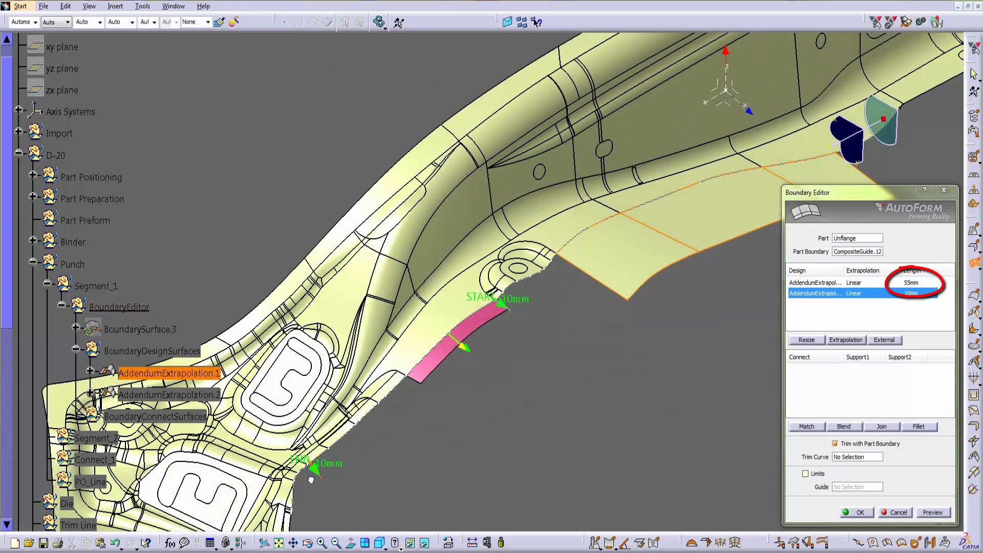
left_click(881, 426)
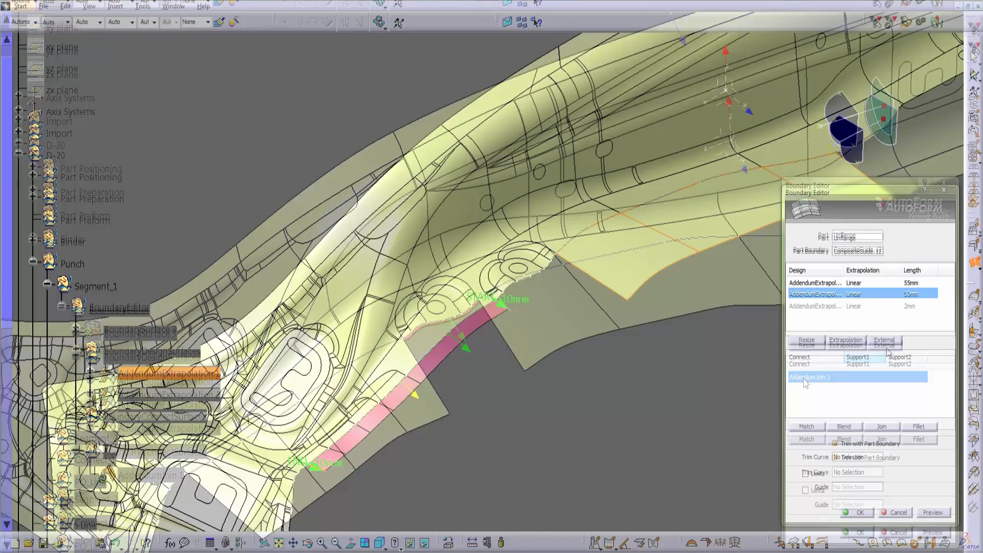
left_click(858, 512)
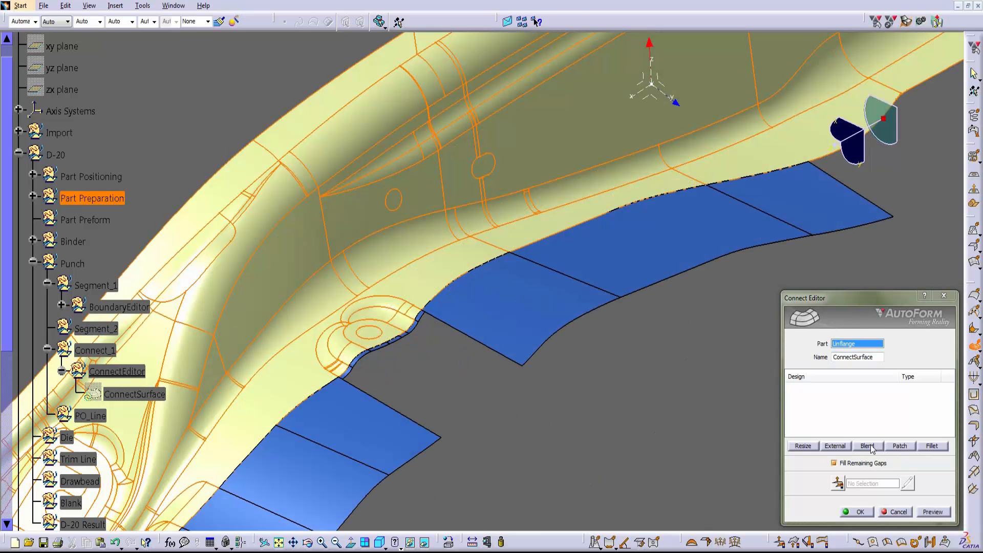
Create ConnectBlend.1 across the addendum gap with remaining gaps filled automatically
left_click(867, 445)
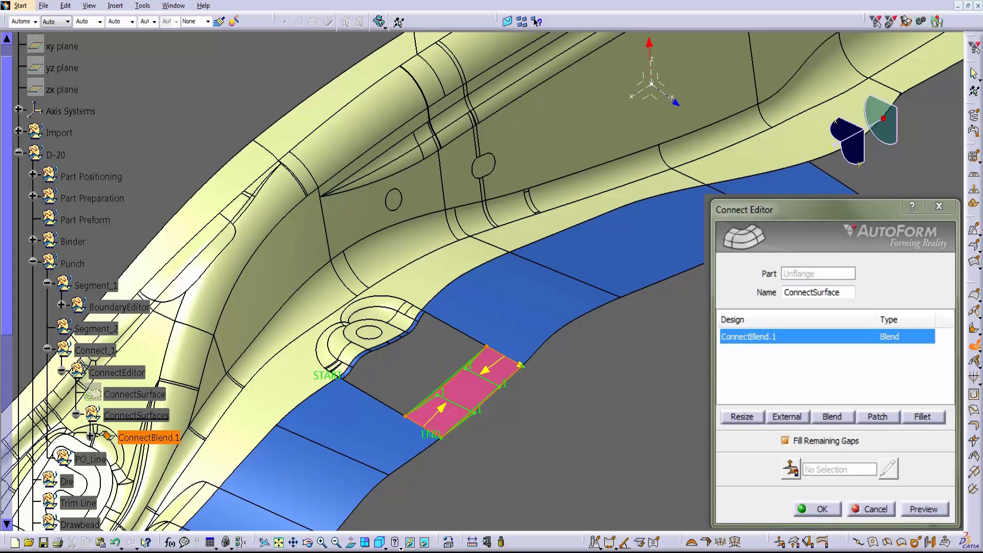
left_click(924, 509)
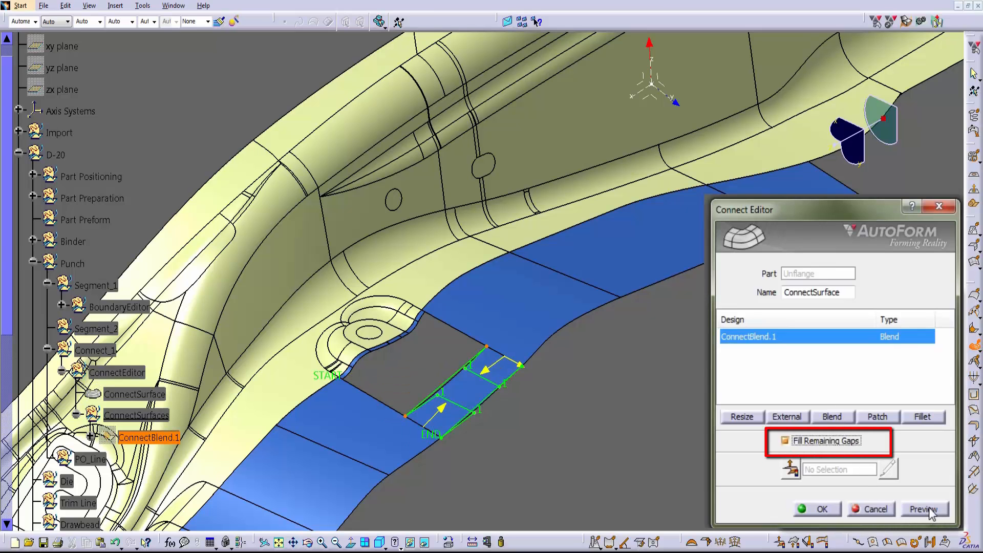
left_click(924, 509)
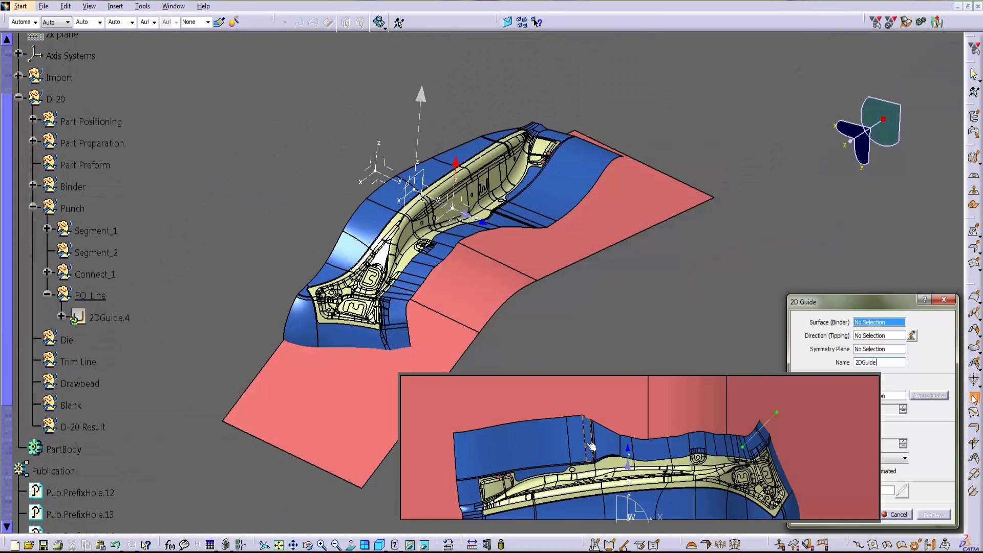
Define 2DGuide.4 on BinderResult and raise a Guide+Angle addendum wall, 100mm, 2mm, 10°
left_click(523, 225)
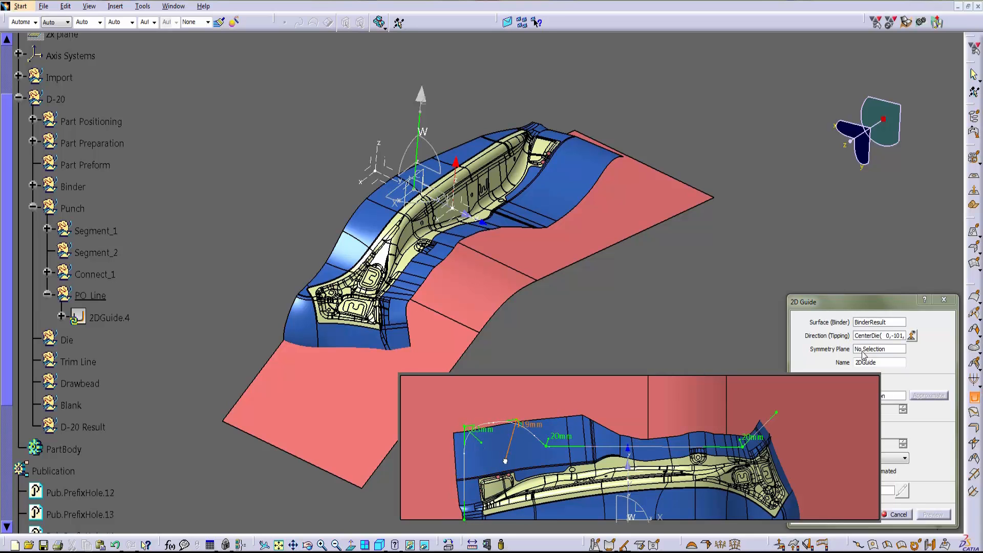
left_click(879, 349)
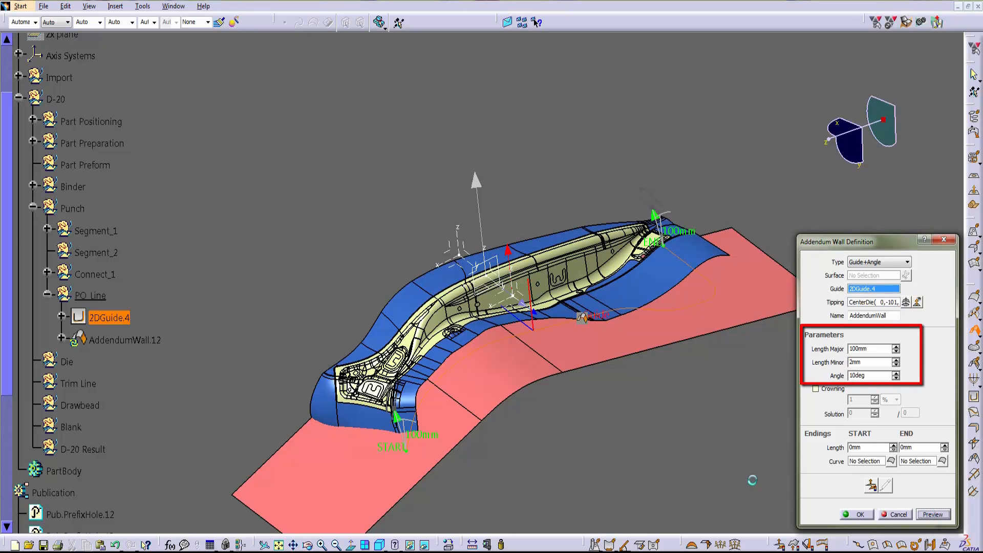
left_click(932, 514)
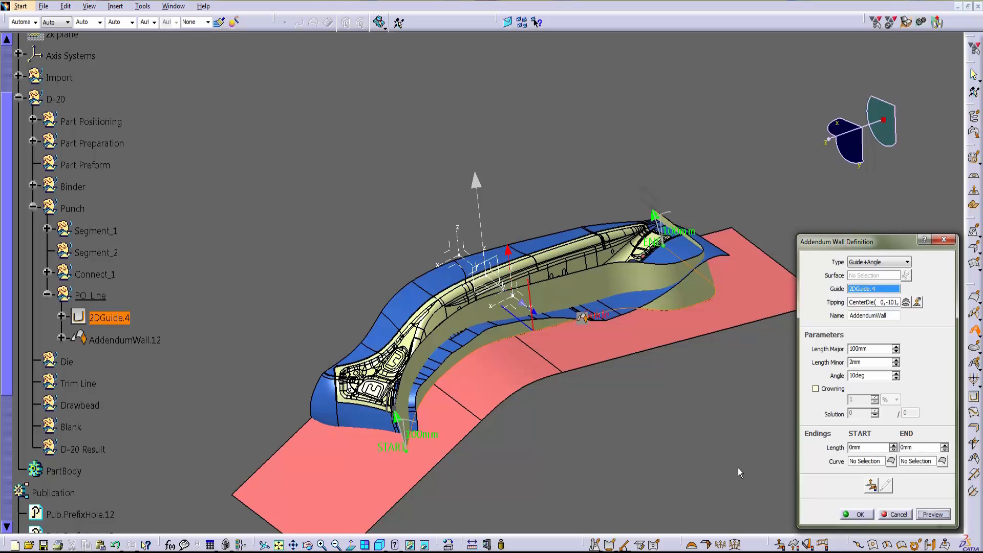
left_click(932, 514)
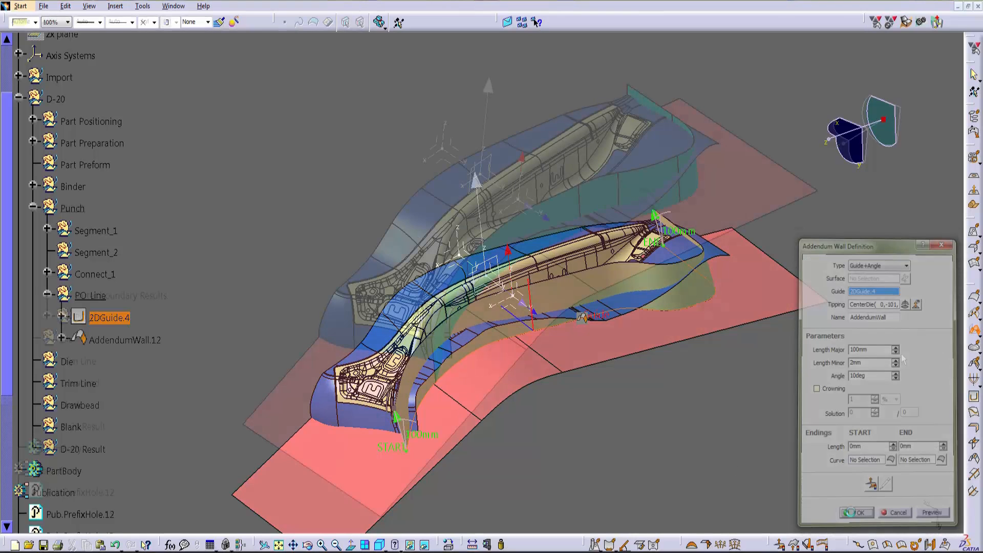
left_click(855, 512)
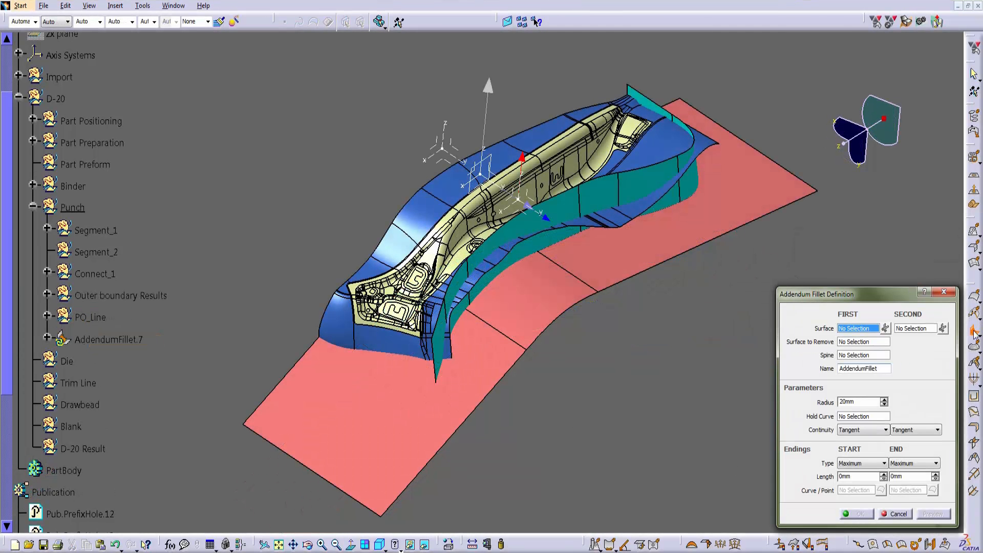
Create AddendumFillet.7 with 10mm radius between the punch result surface and addendum wall
left_click(121, 295)
type("1")
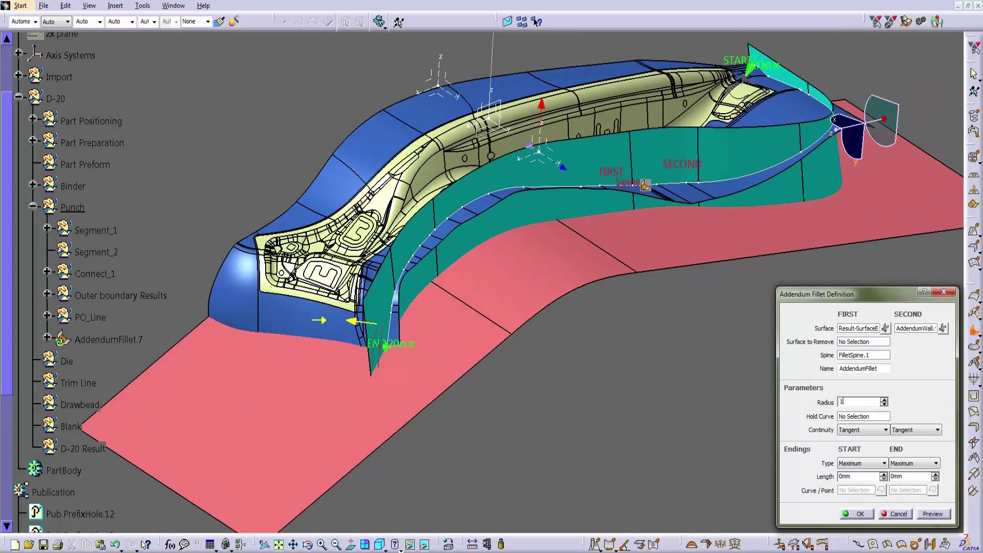
left_click(933, 513)
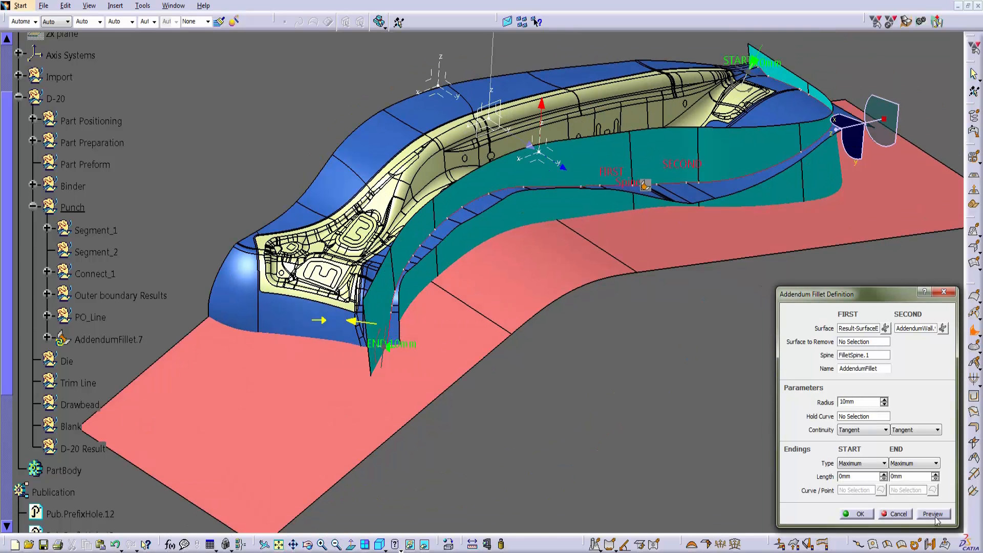
left_click(933, 513)
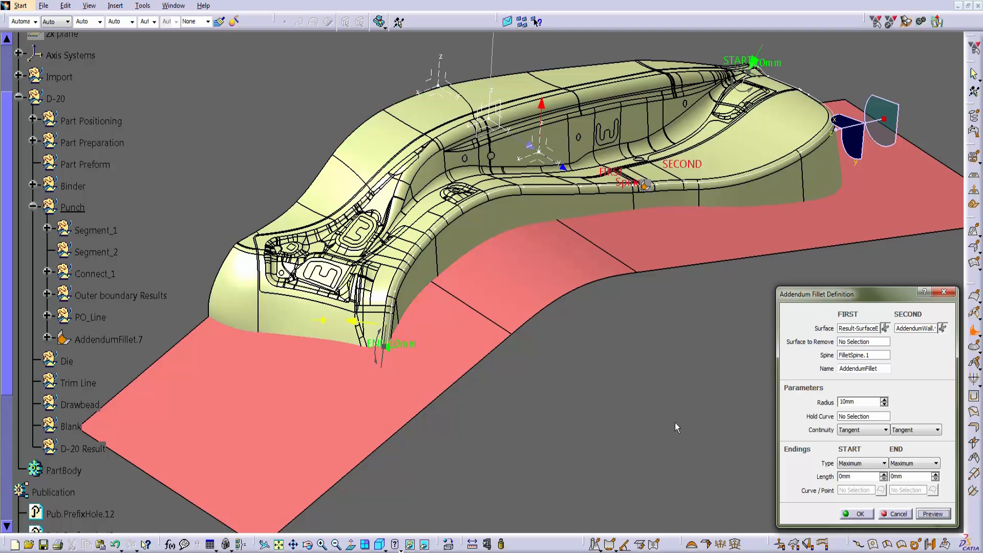
mouse_move(862, 515)
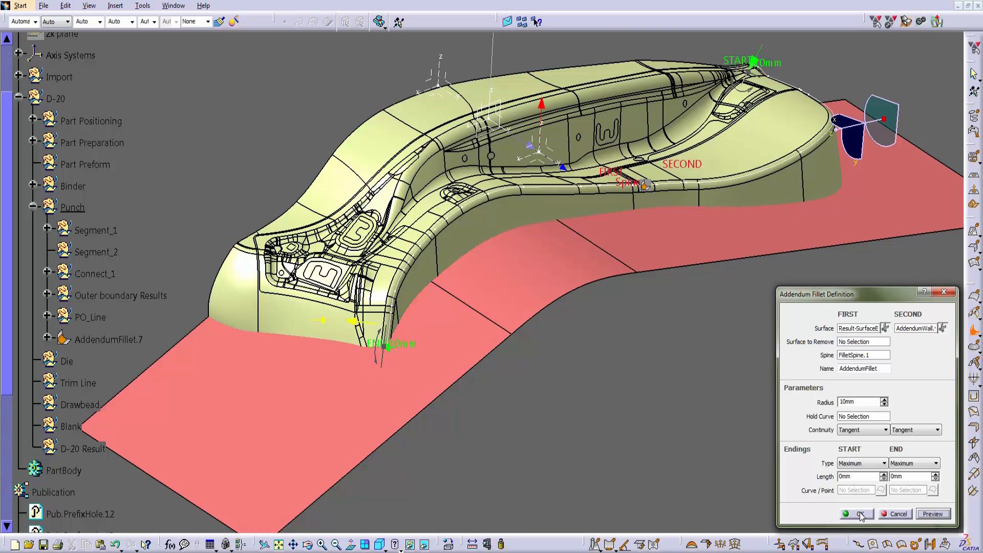
left_click(856, 513)
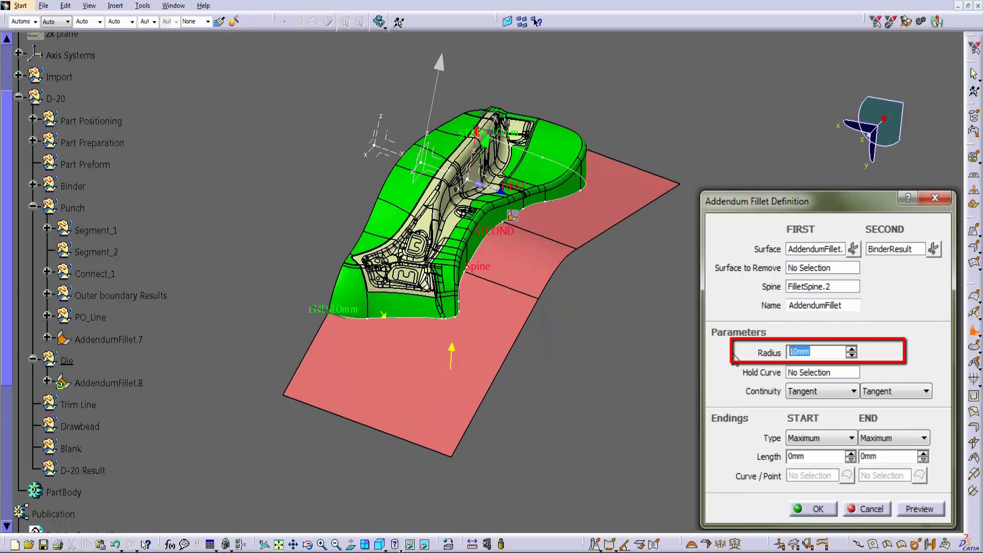
Create AddendumFillet.8 with 20mm radius between the addendum and BinderResult
type("20mm")
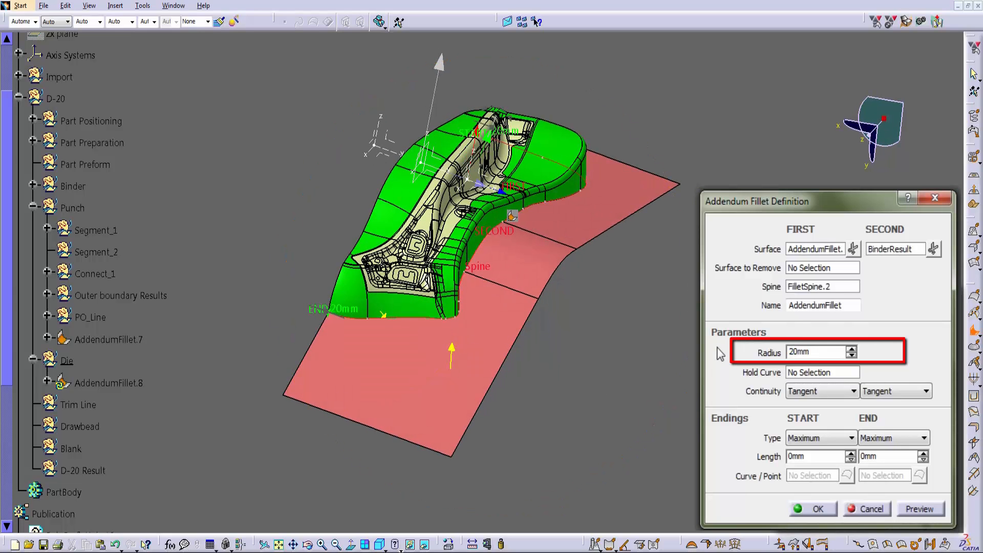
left_click(920, 509)
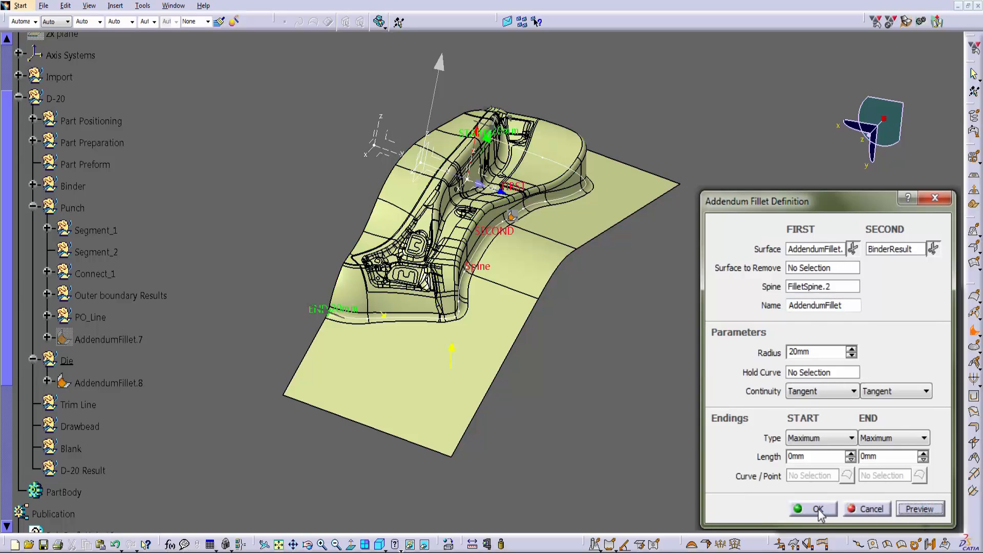
left_click(818, 509)
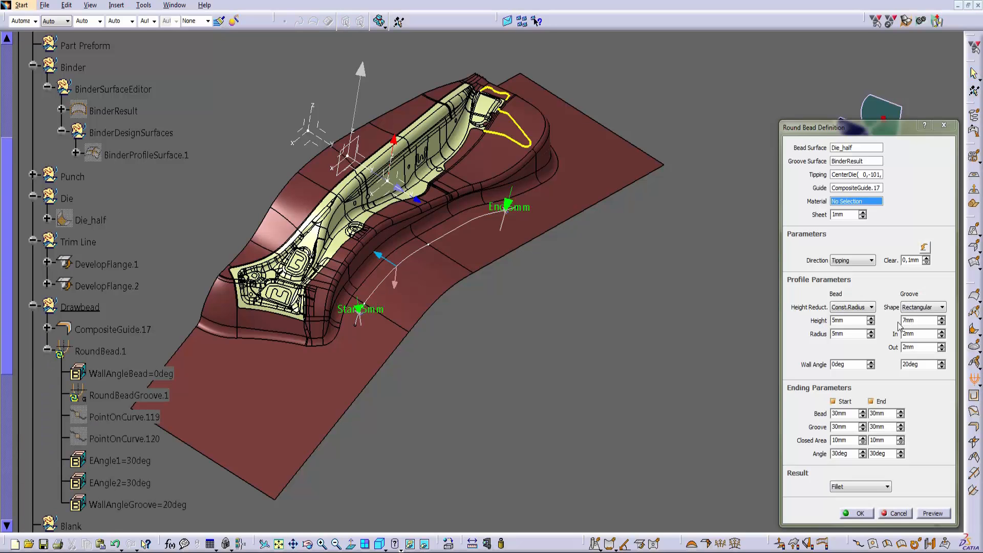
Set the round bead's groove shape to Round at 7mm height, preview it on the die and confirm
left_click(941, 307)
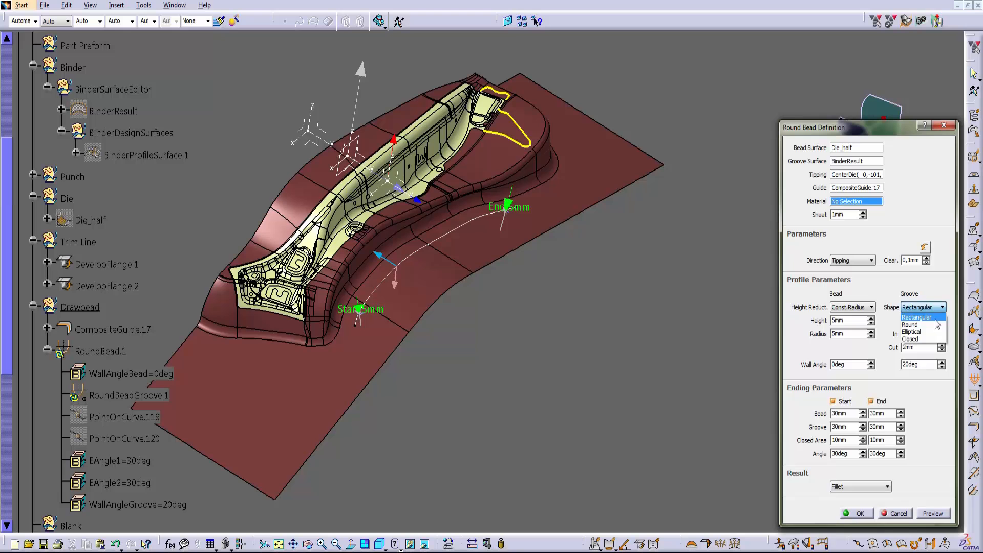
left_click(916, 325)
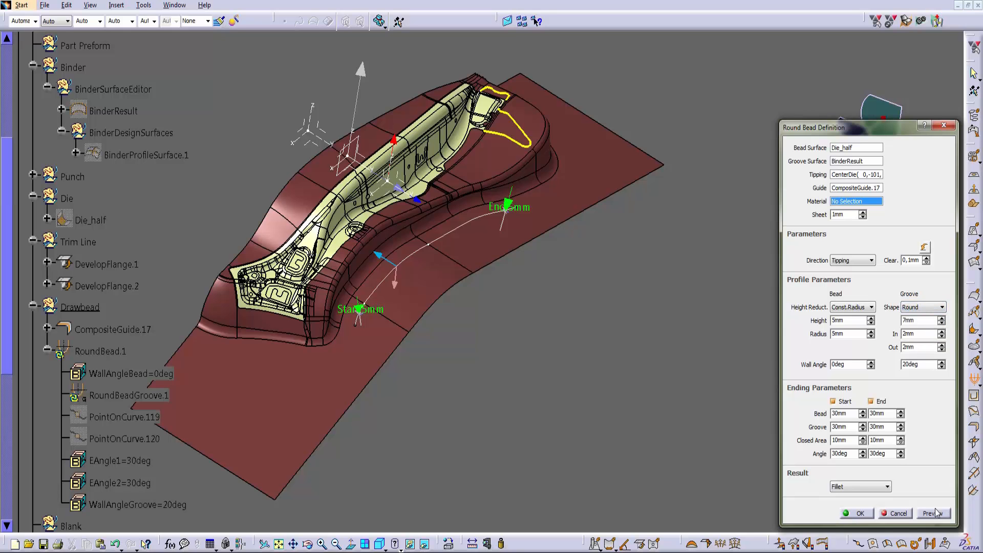
left_click(932, 306)
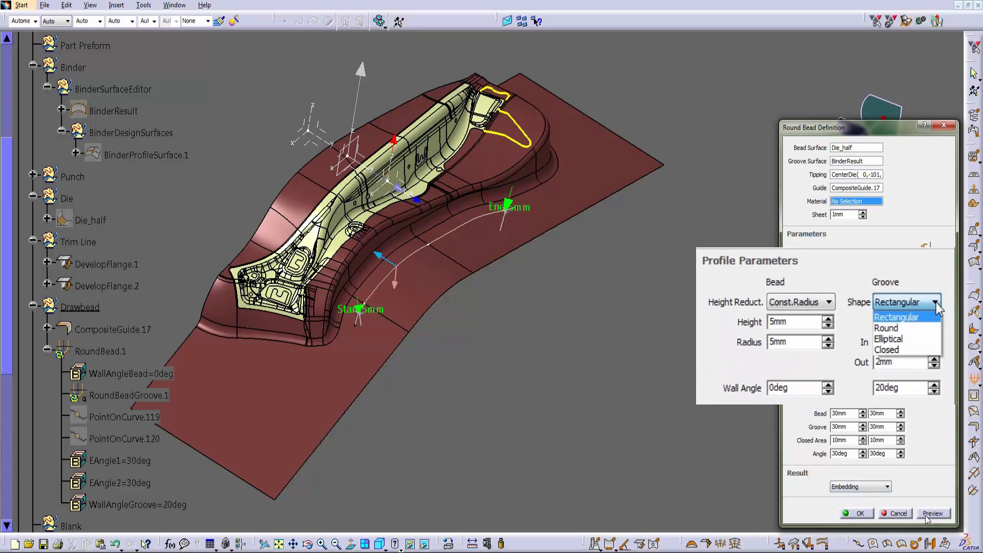
left_click(886, 328)
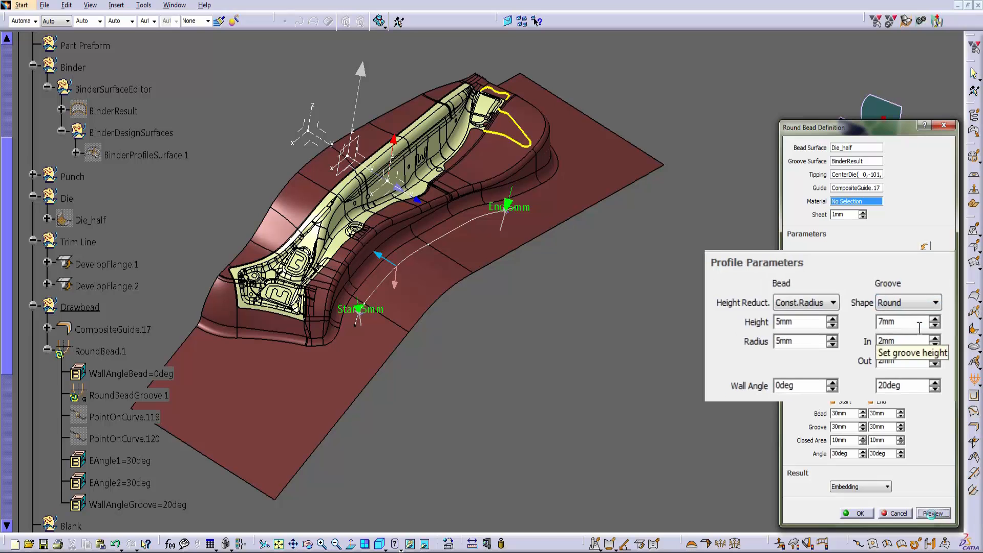
left_click(933, 514)
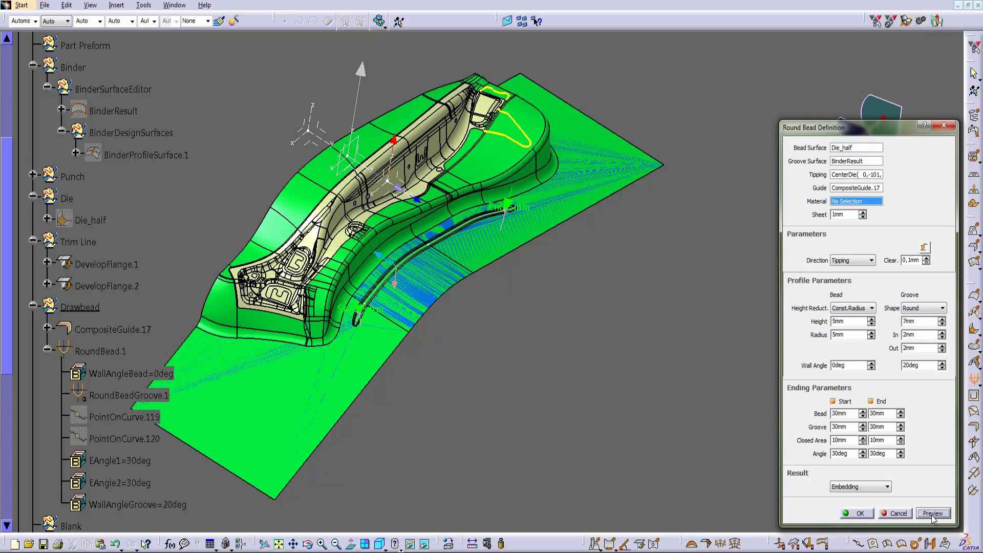
left_click(934, 514)
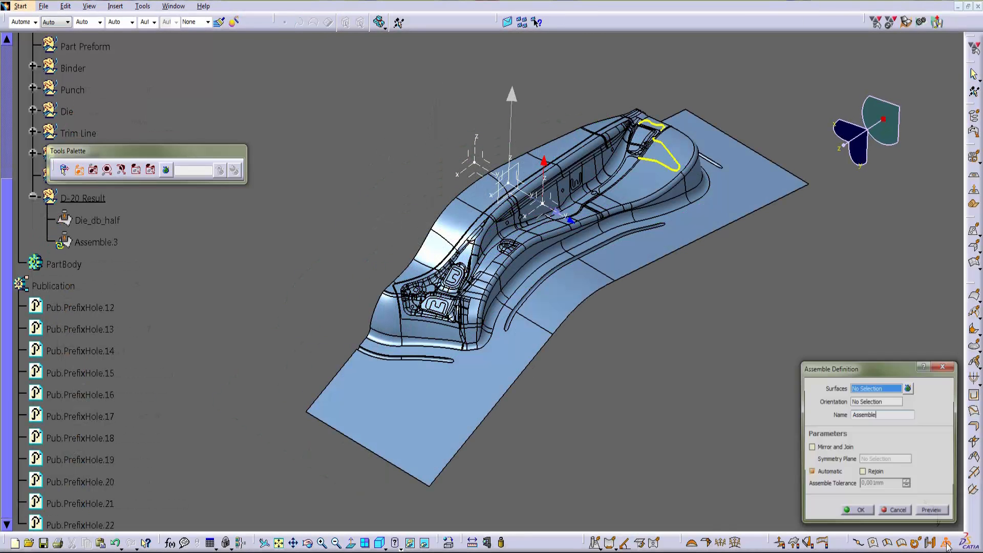
Mirror and join Die_db_half across Plane.4 into the full die face via Assemble
left_click(97, 220)
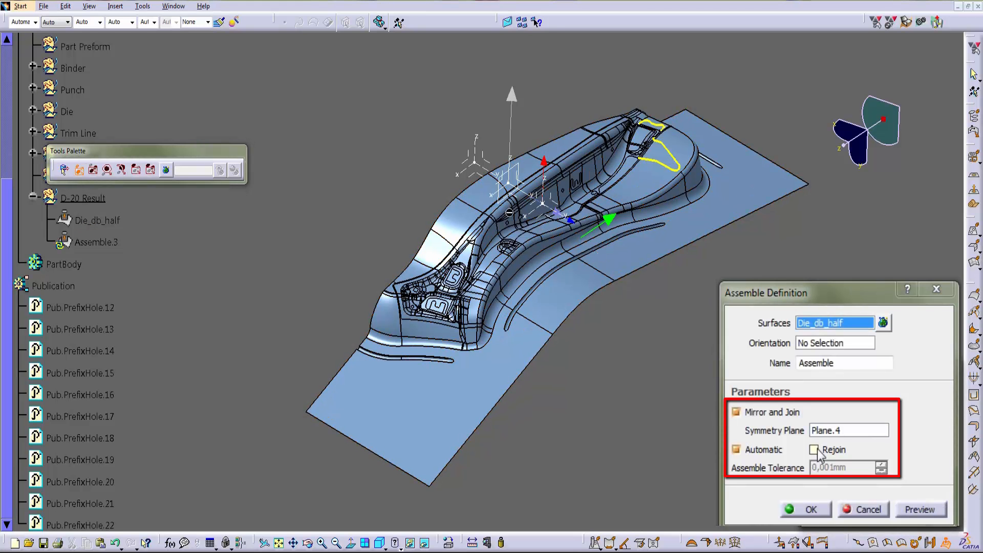
left_click(921, 509)
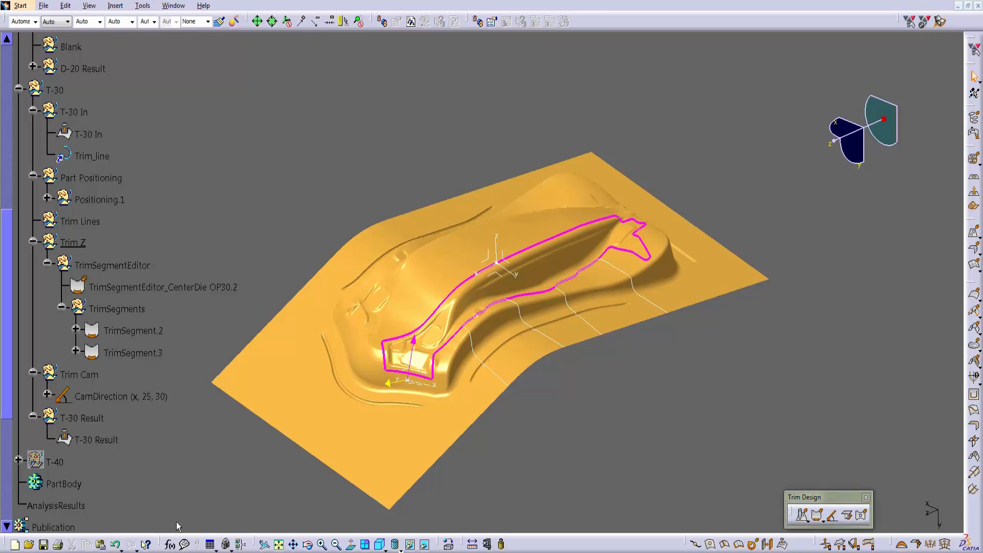
mouse_move(101, 381)
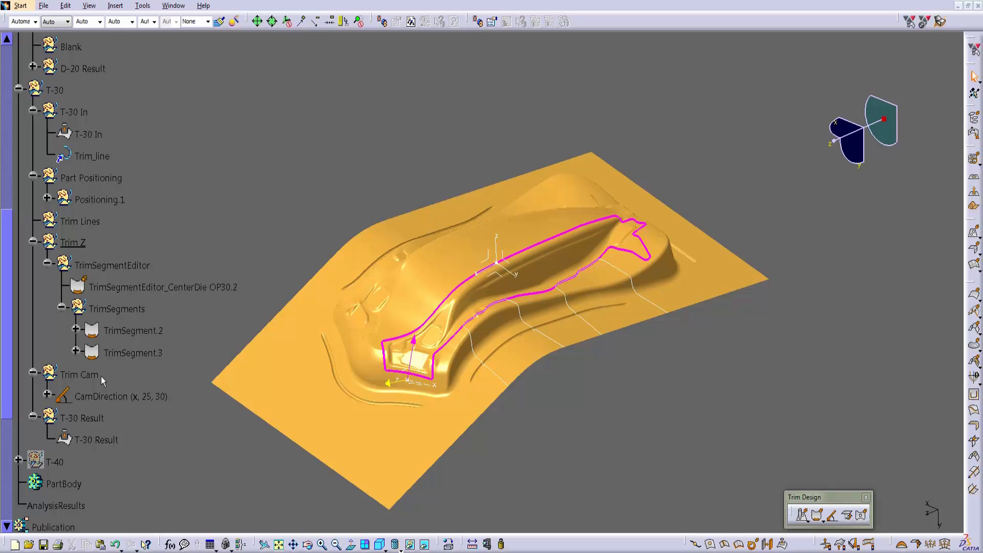
Start a new trim segment from the T-30 Trim Cam node's context menu
right_click(79, 375)
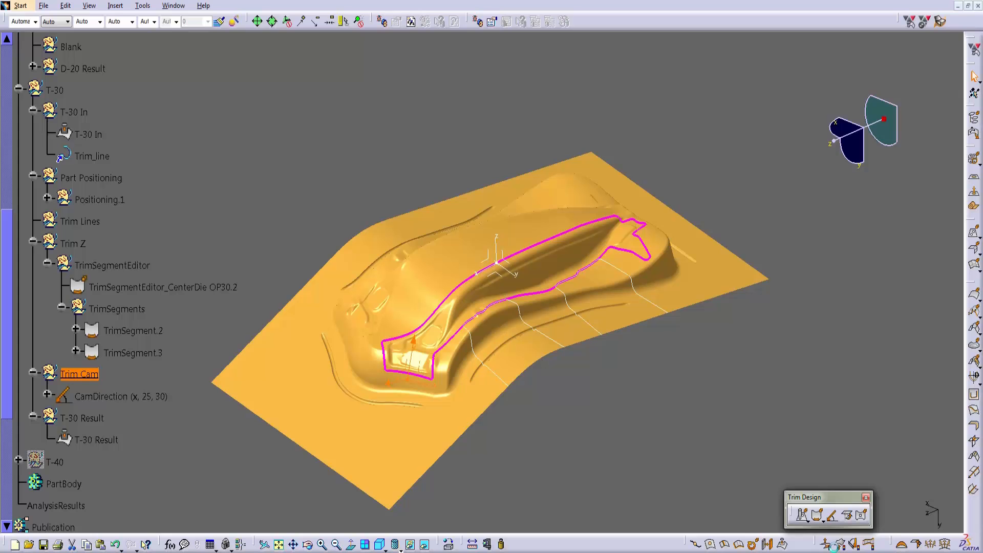
left_click(817, 516)
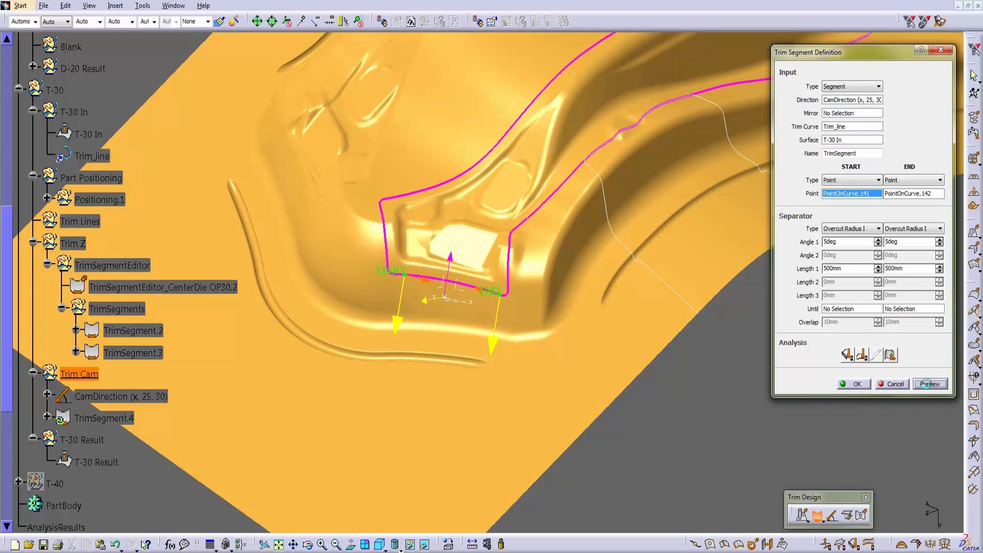
Preview TrimSegment.4 along Trim_line with CamDirection, adjust its end point and confirm it
left_click(930, 384)
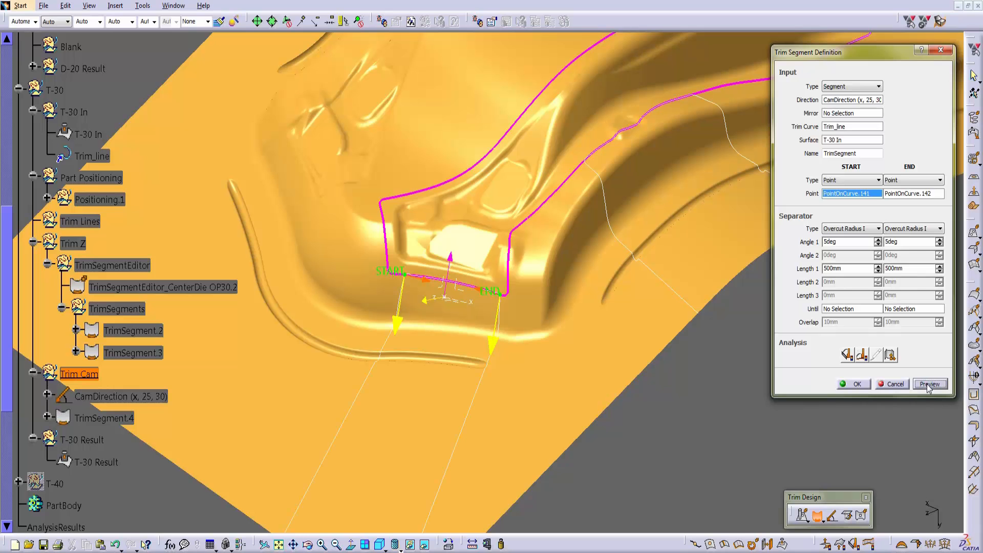
left_click(930, 383)
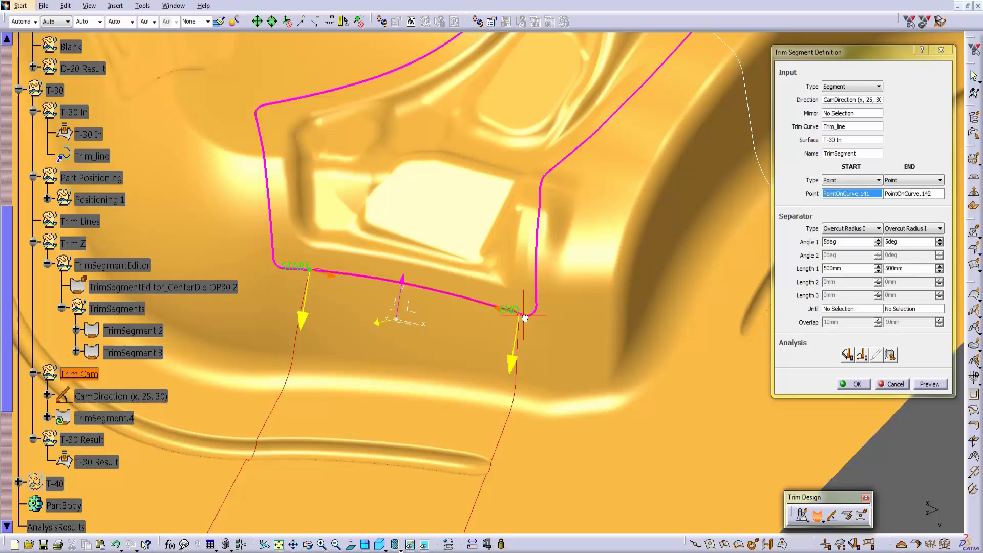
left_click(930, 385)
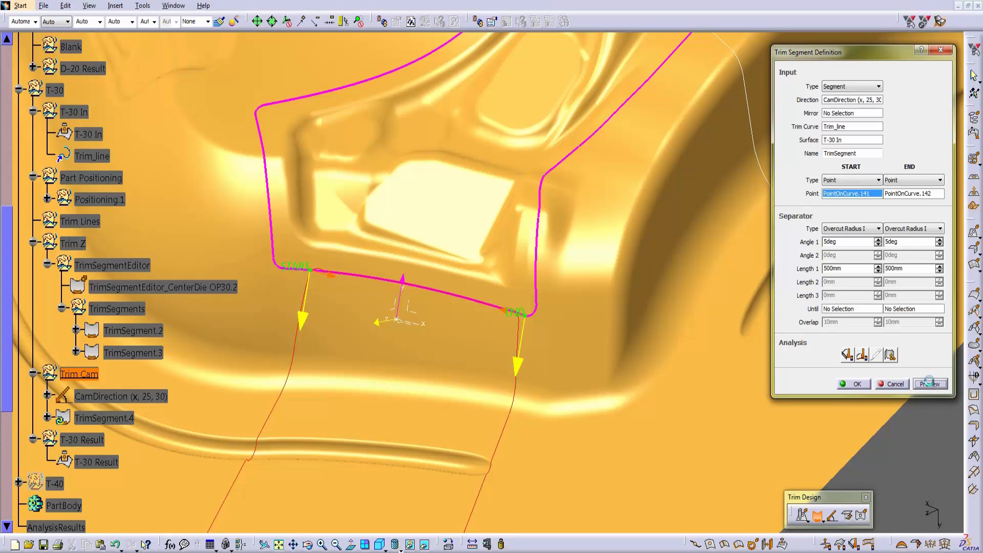
left_click(930, 384)
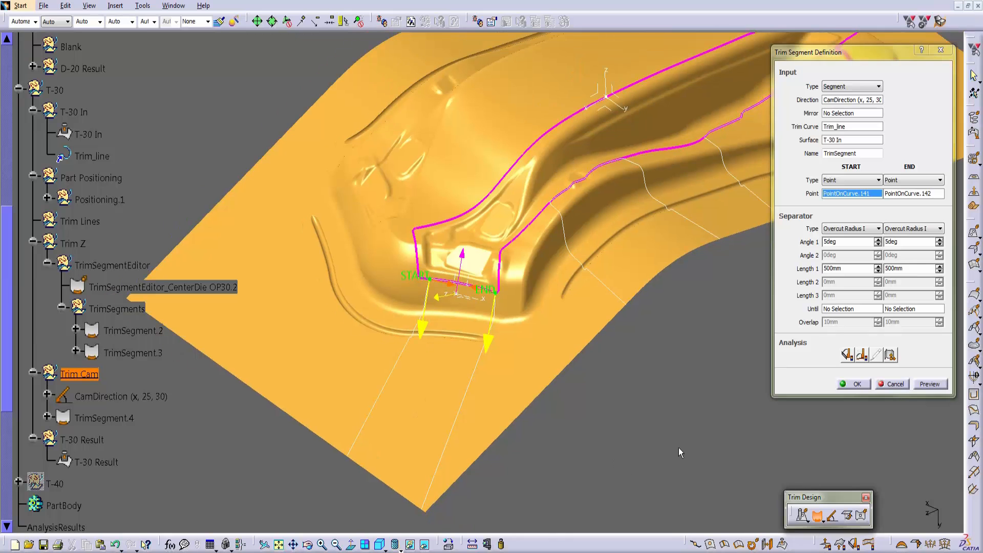
left_click(891, 355)
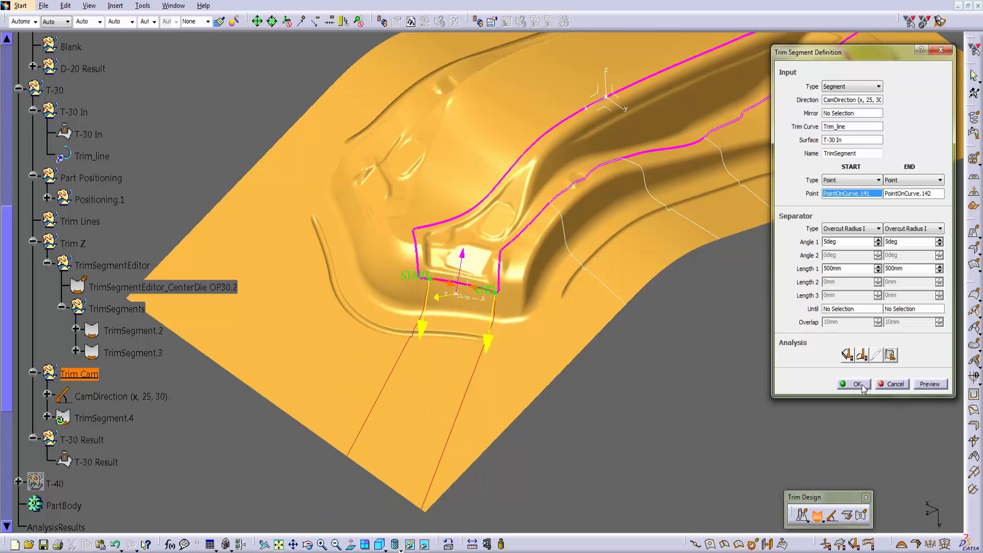
left_click(859, 384)
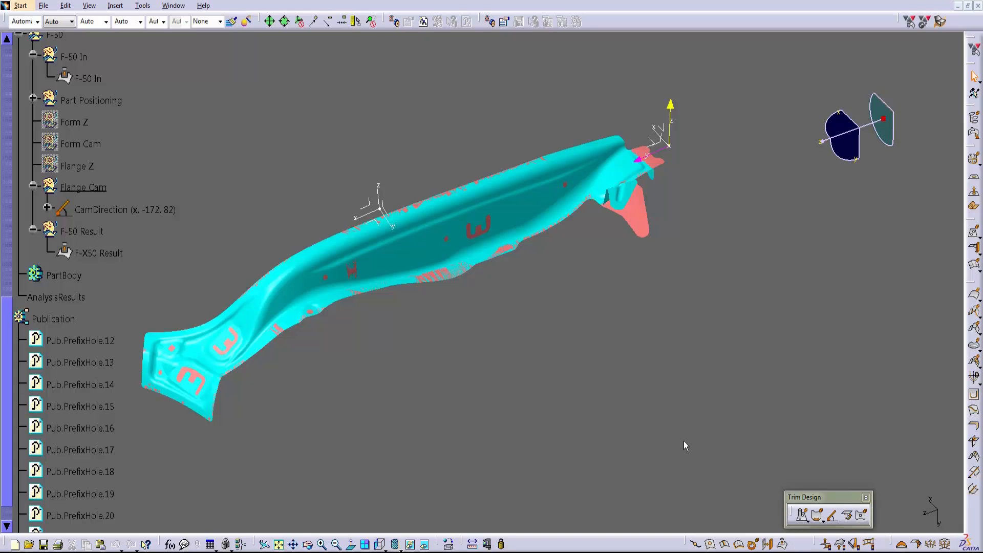
Begin FlangeSteel.1 on a new composite guide along the flange edge, driven by CamDirection
left_click(91, 101)
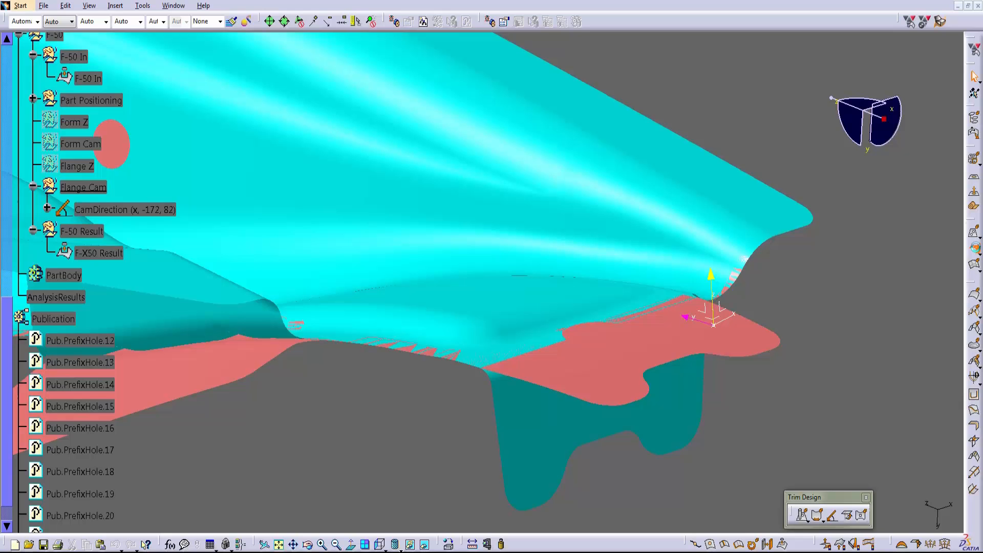
left_click(894, 329)
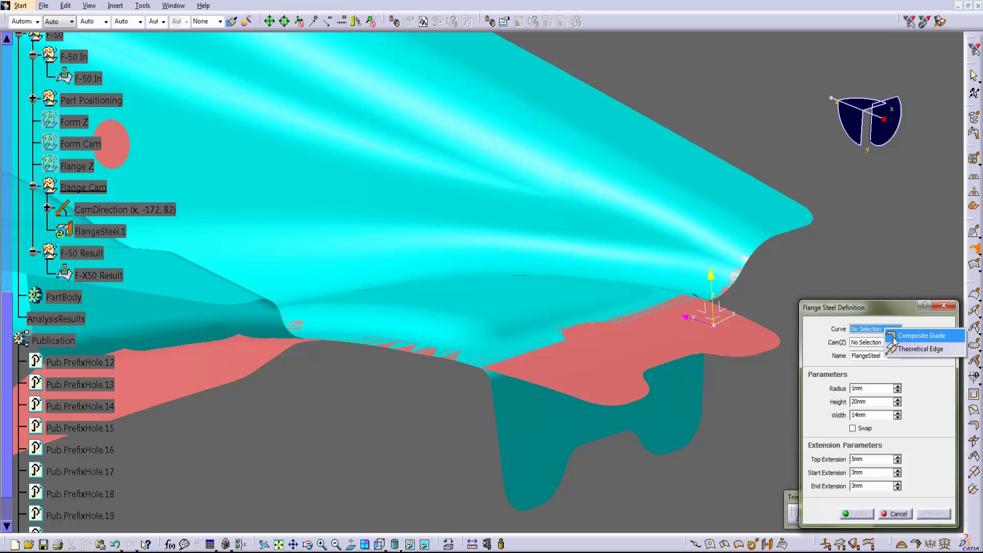
left_click(921, 336)
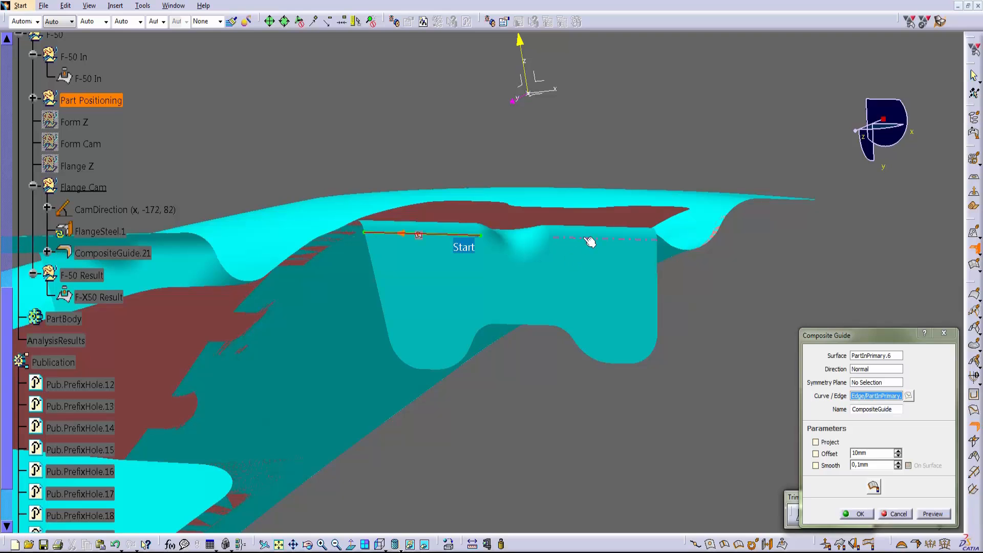
left_click(860, 513)
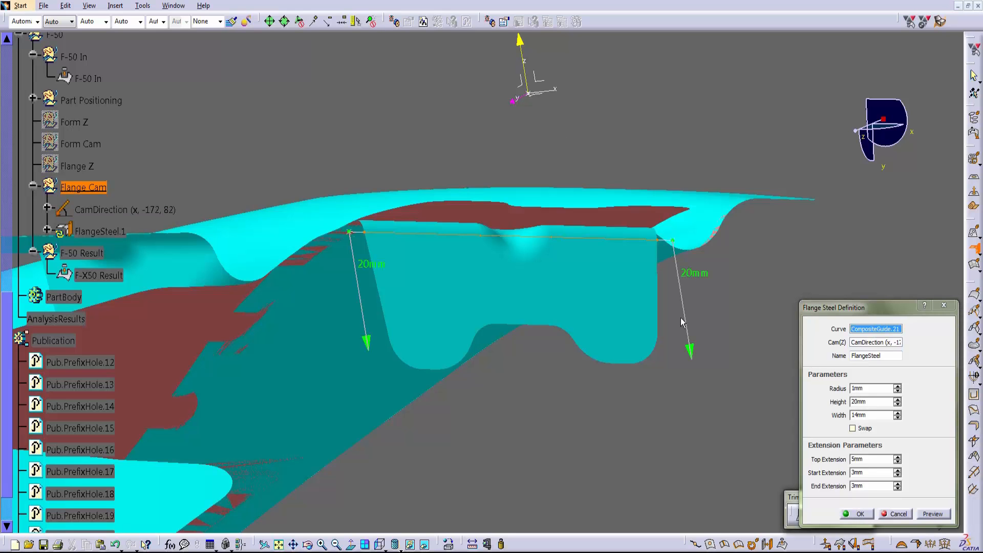
triple_click(871, 401)
type("30")
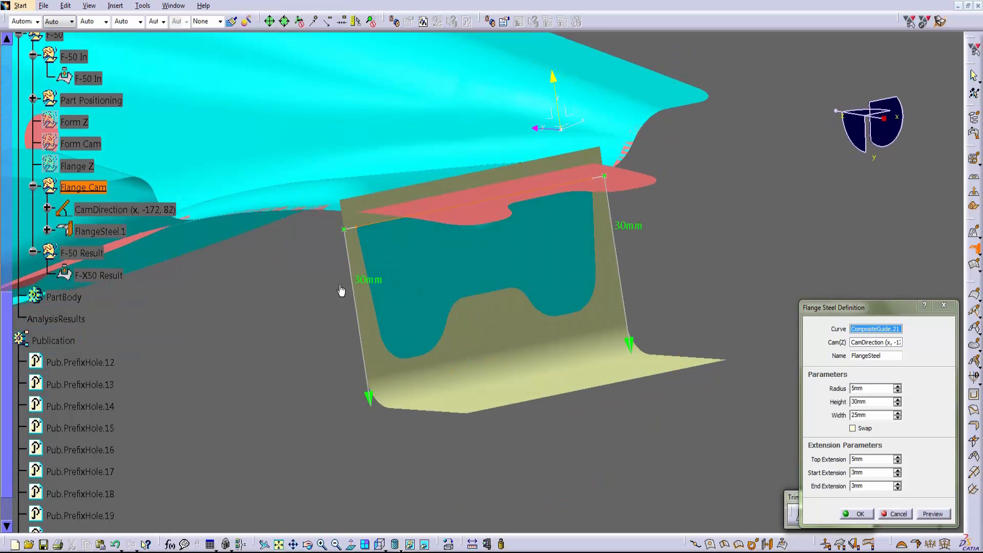
Vary the steel height to 34mm at mid length and confirm FlangeSteel.1 with 9mm radius, 25mm width
right_click(351, 228)
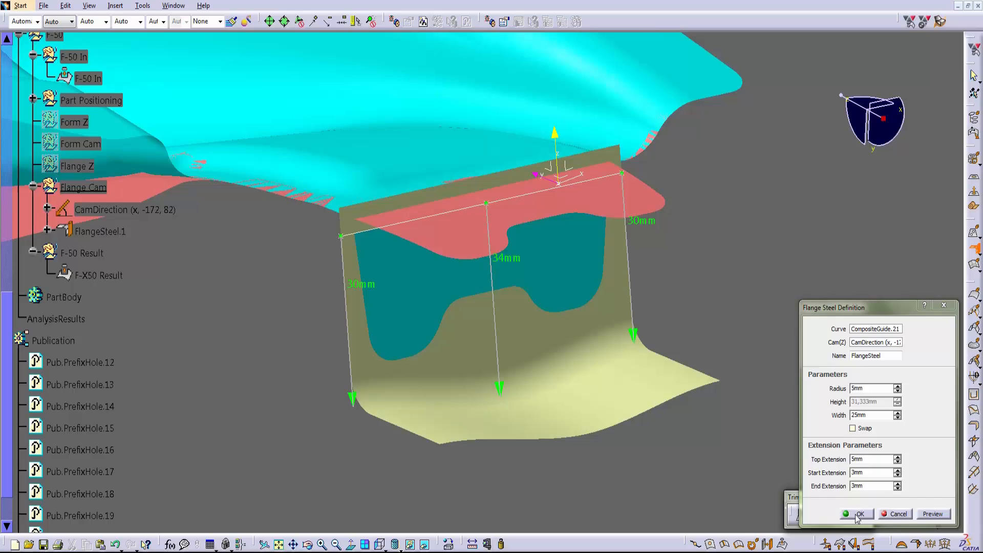
left_click(860, 513)
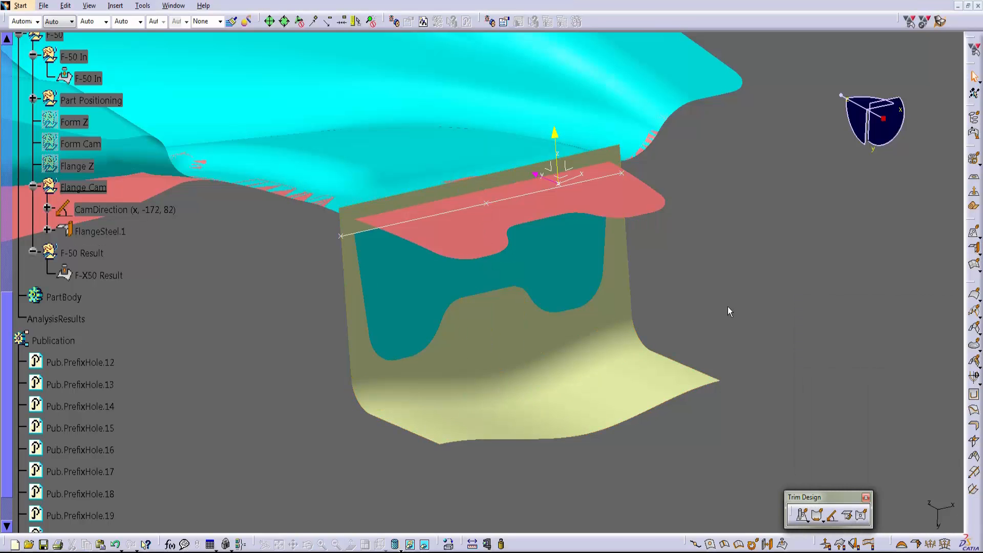